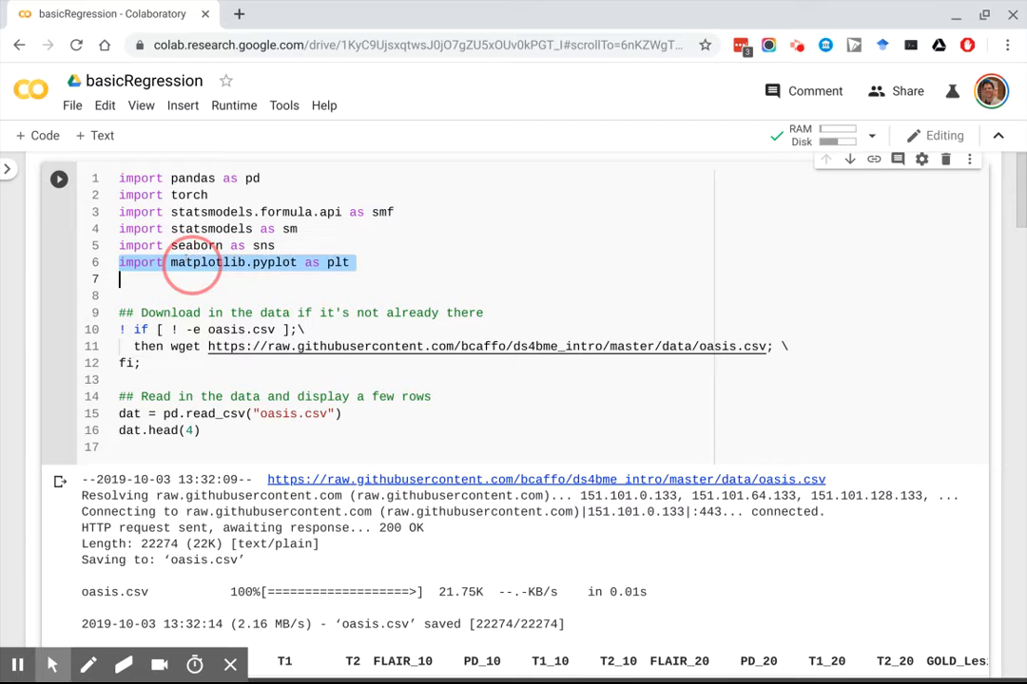
- Rerun the oasis download-and-load cell so dat.head(4) shows the first four rows
scroll("down", 3)
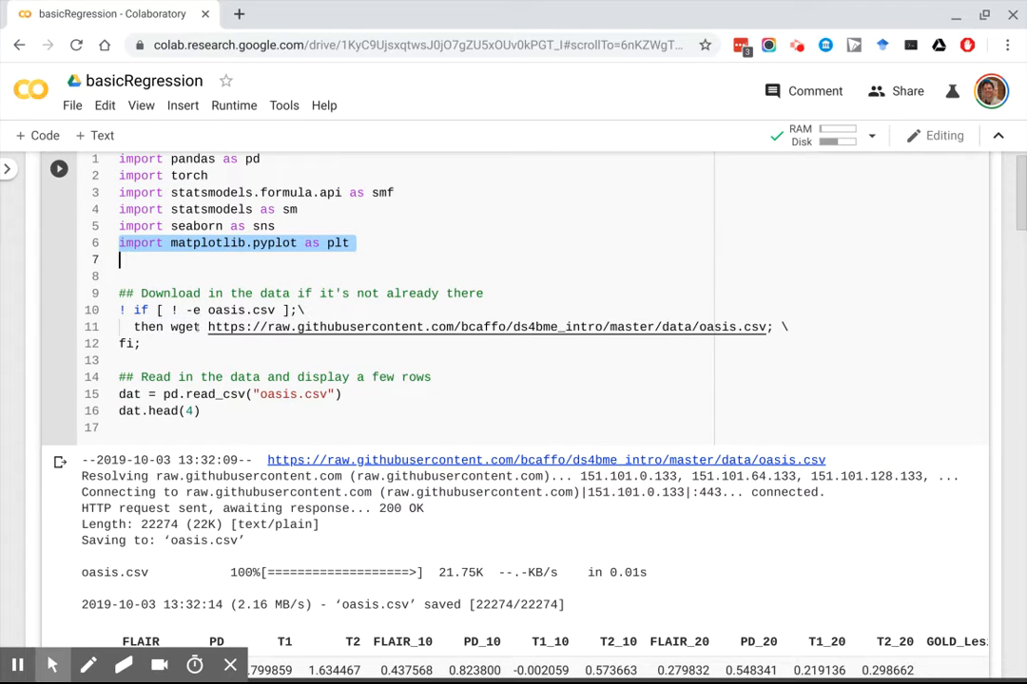
scroll("down", 3)
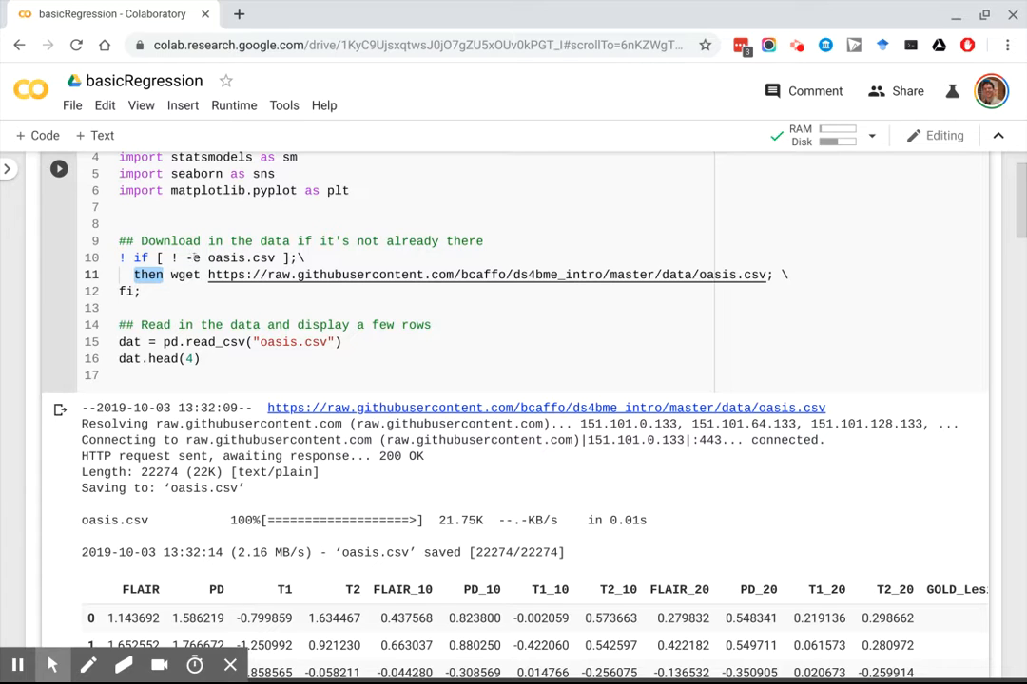
scroll("down", 3)
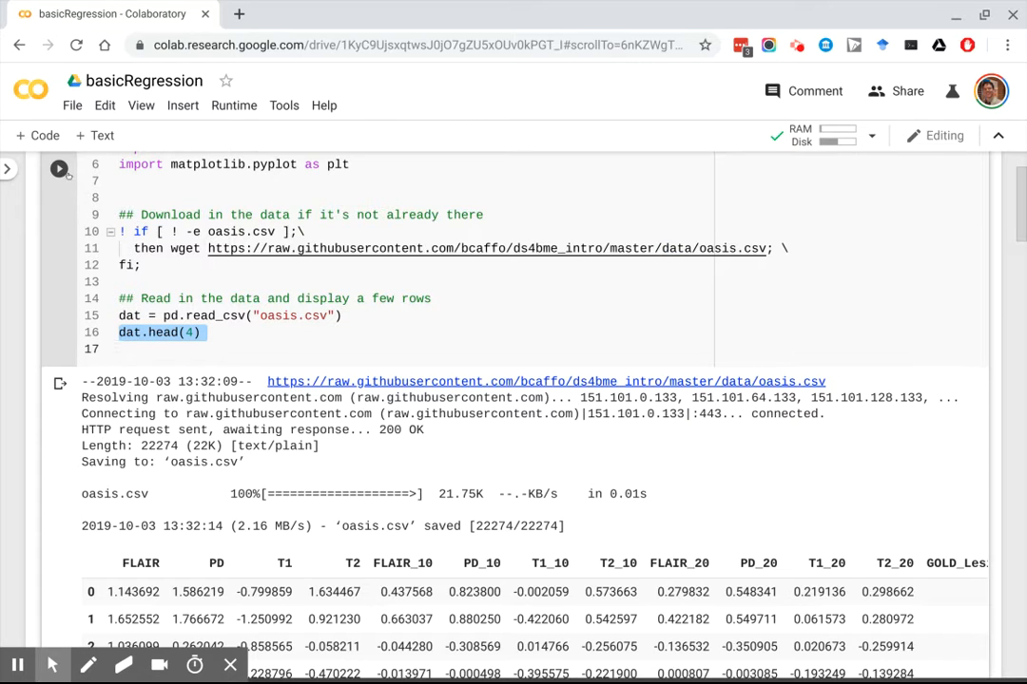
left_click(59, 383)
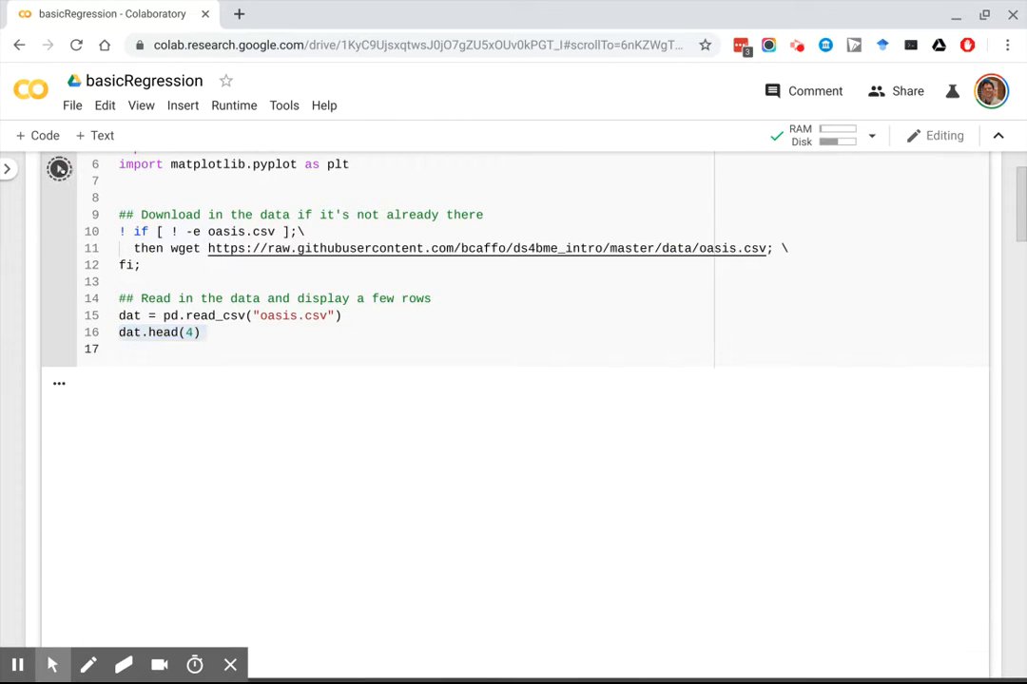
left_click(59, 169)
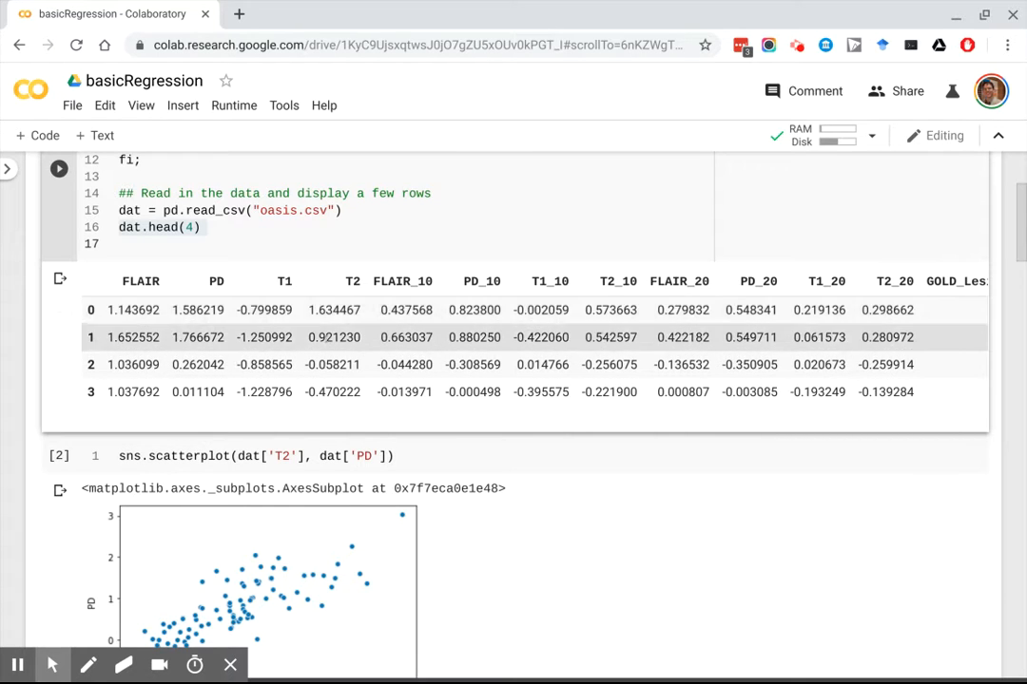
- Scroll to the sns.scatterplot cell plotting PD against T2 to rerun it
scroll("up", 3)
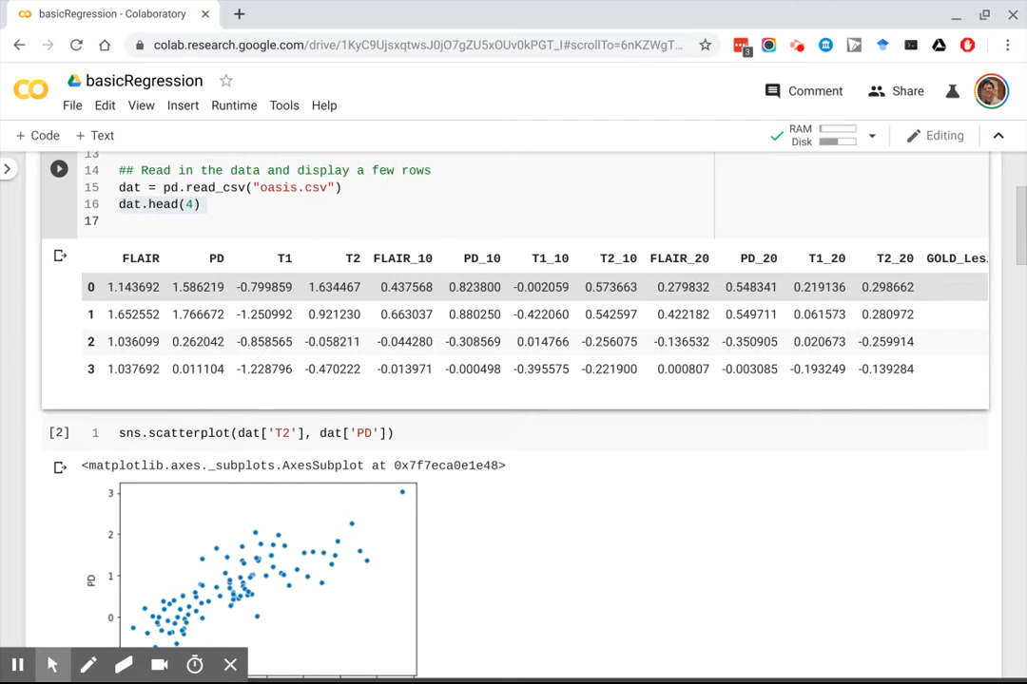
mouse_move(370, 302)
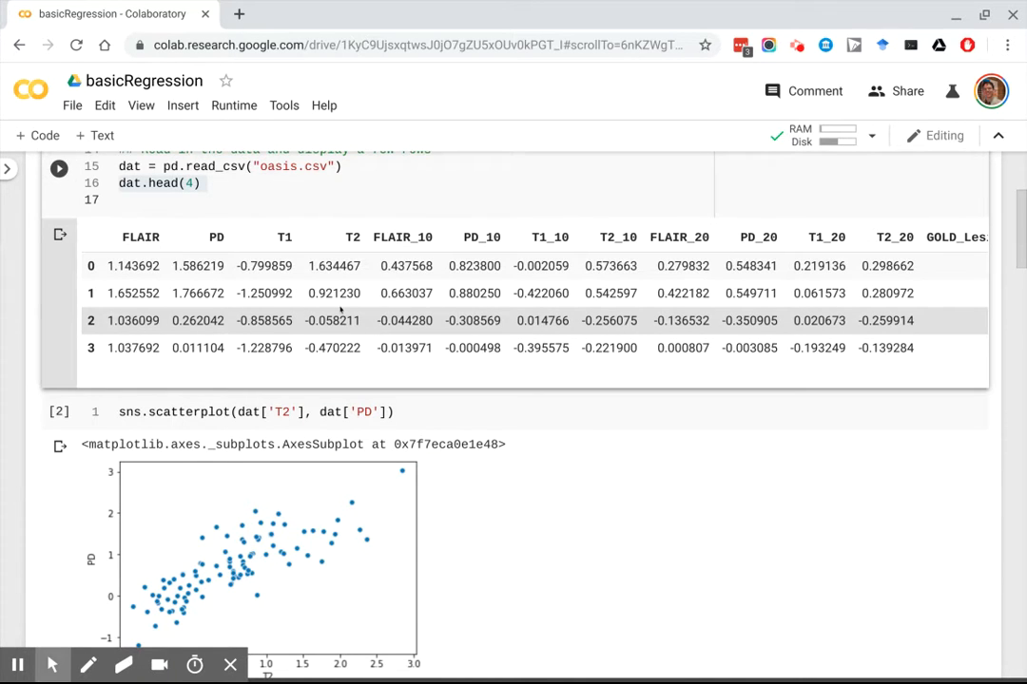
scroll("down", 3)
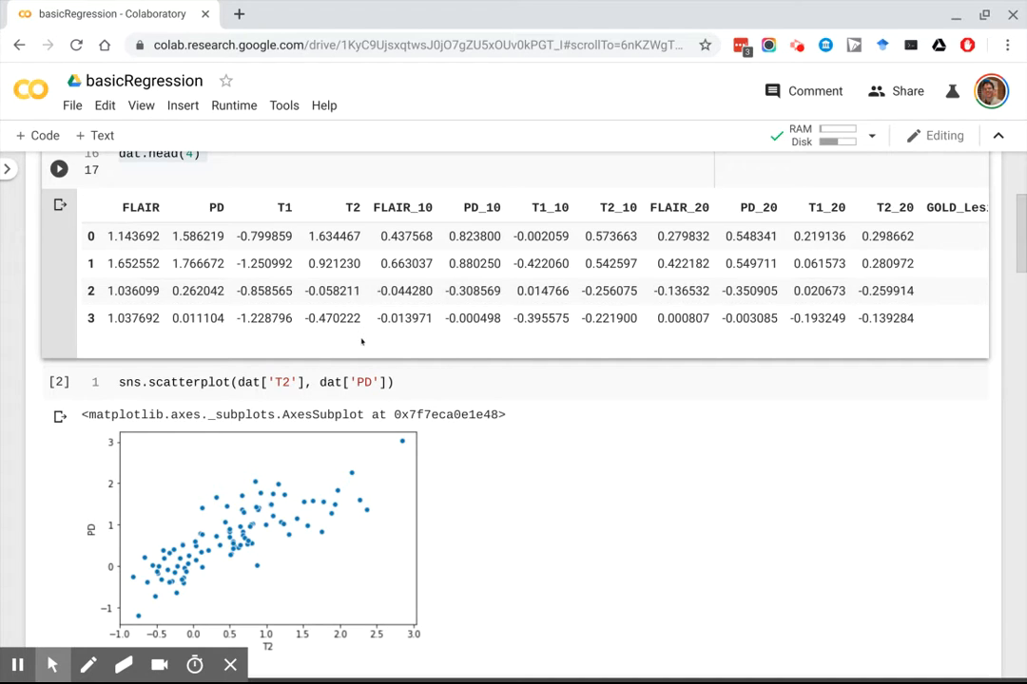
scroll("down", 3)
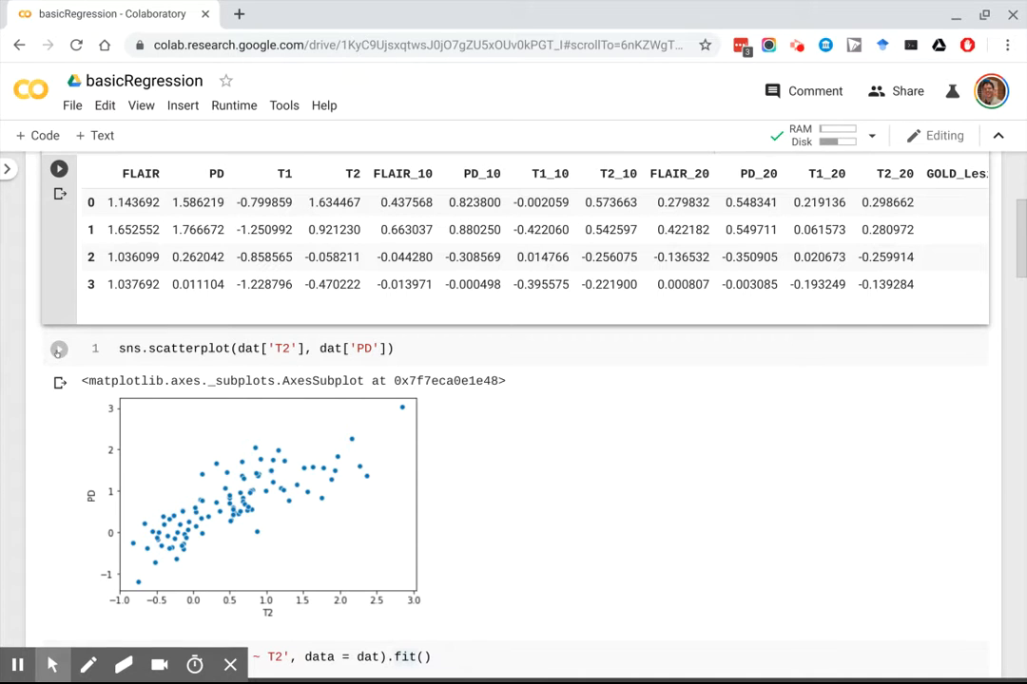
scroll("down", 3)
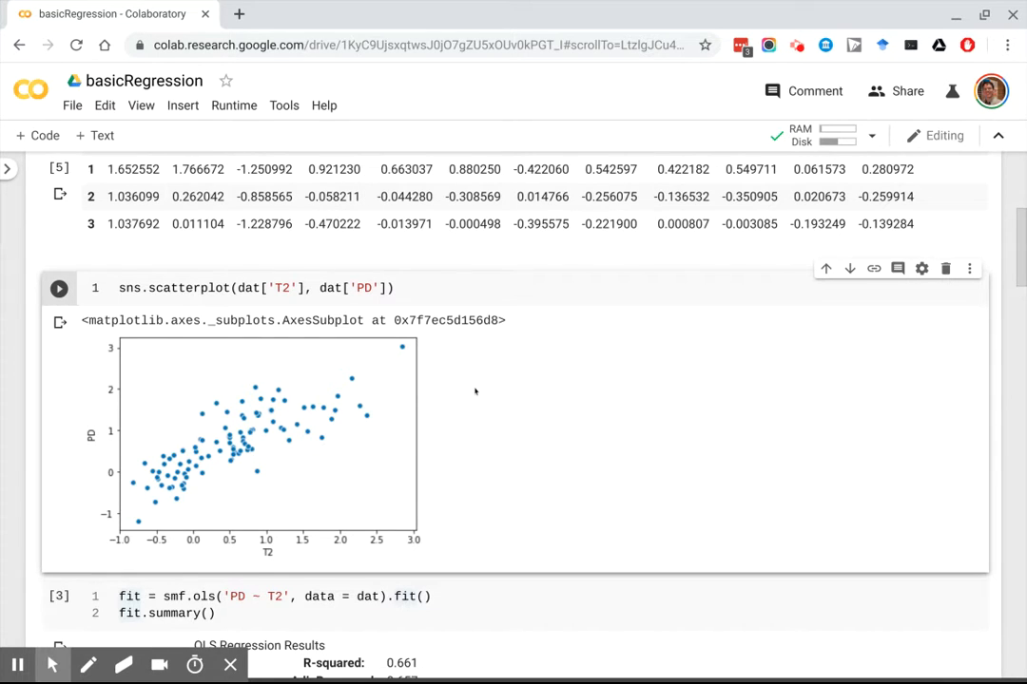
- Highlight the PD ~ T2 formula, the fit variable and the summary call in the smf.ols cell
scroll("down", 3)
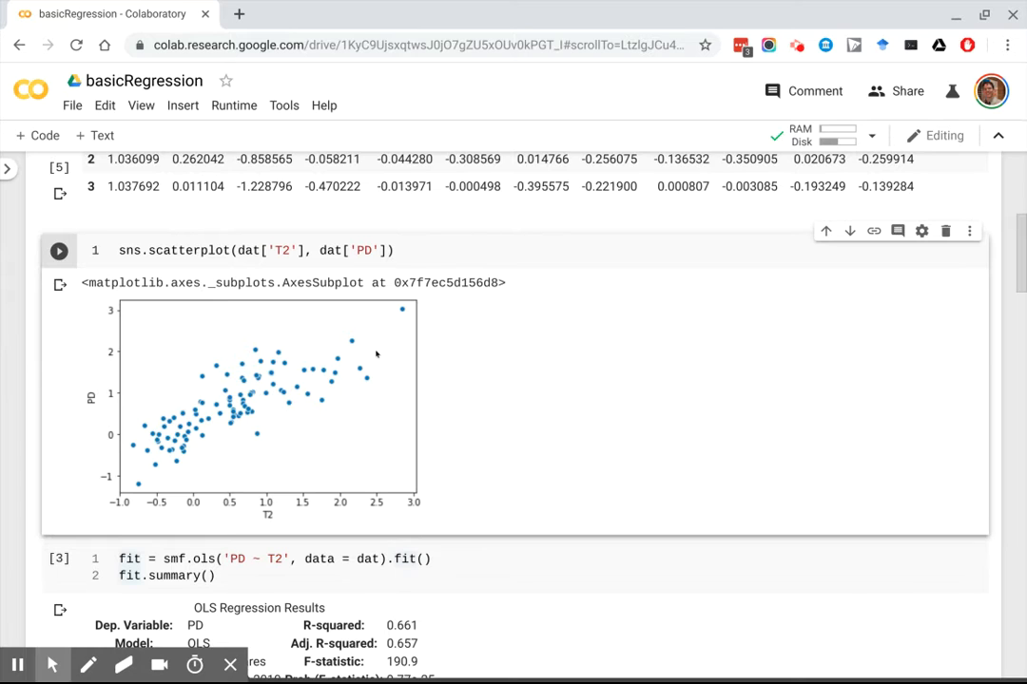
scroll("down", 3)
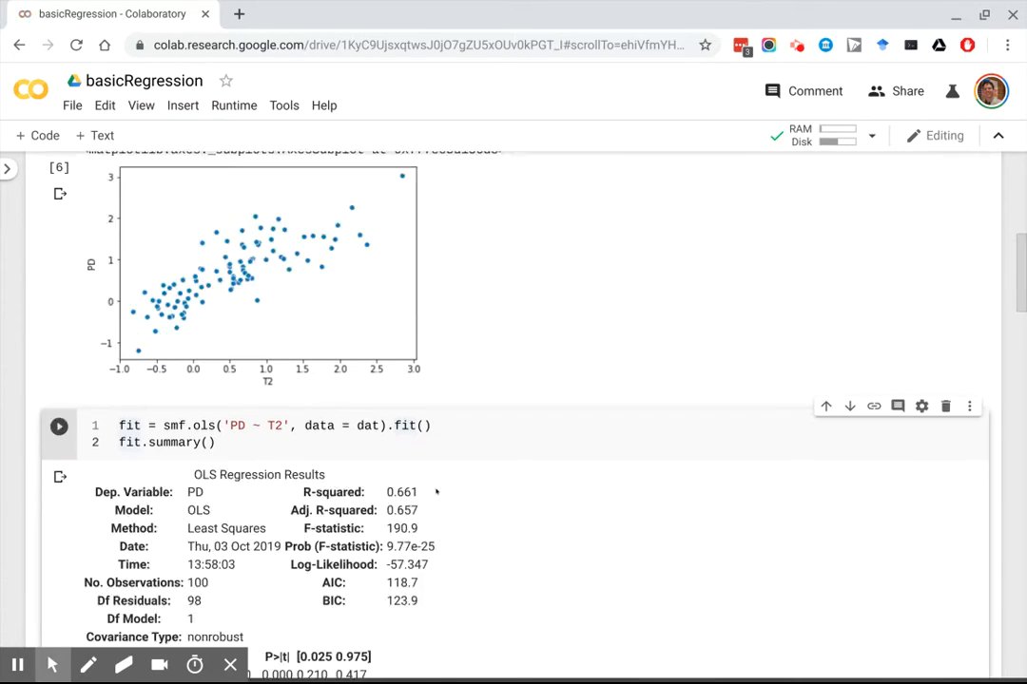
scroll("down", 3)
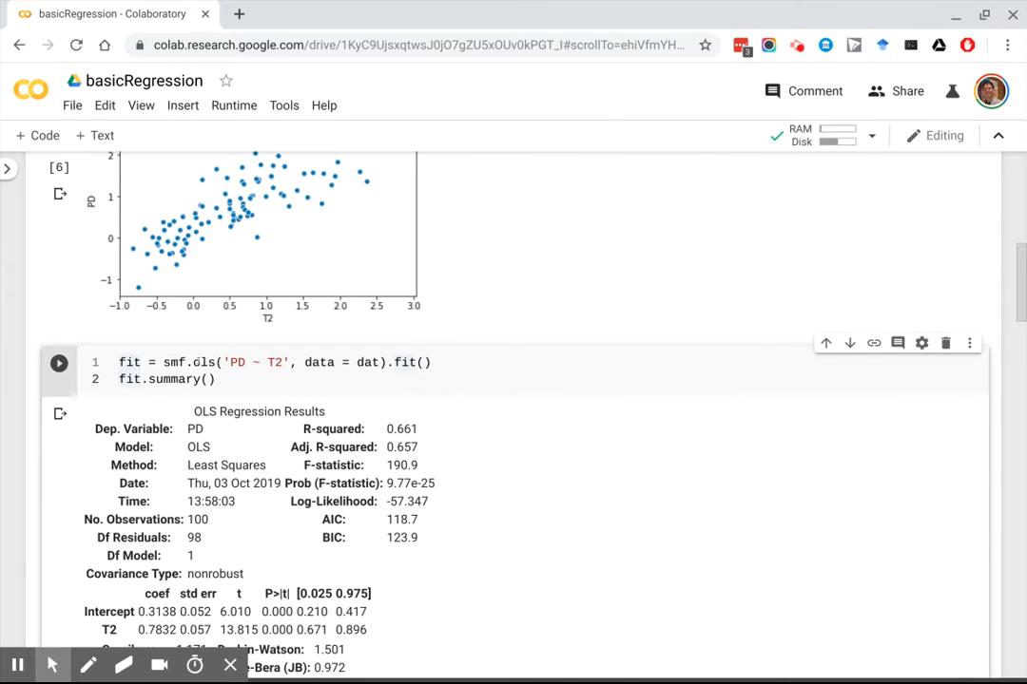
double_click(259, 362)
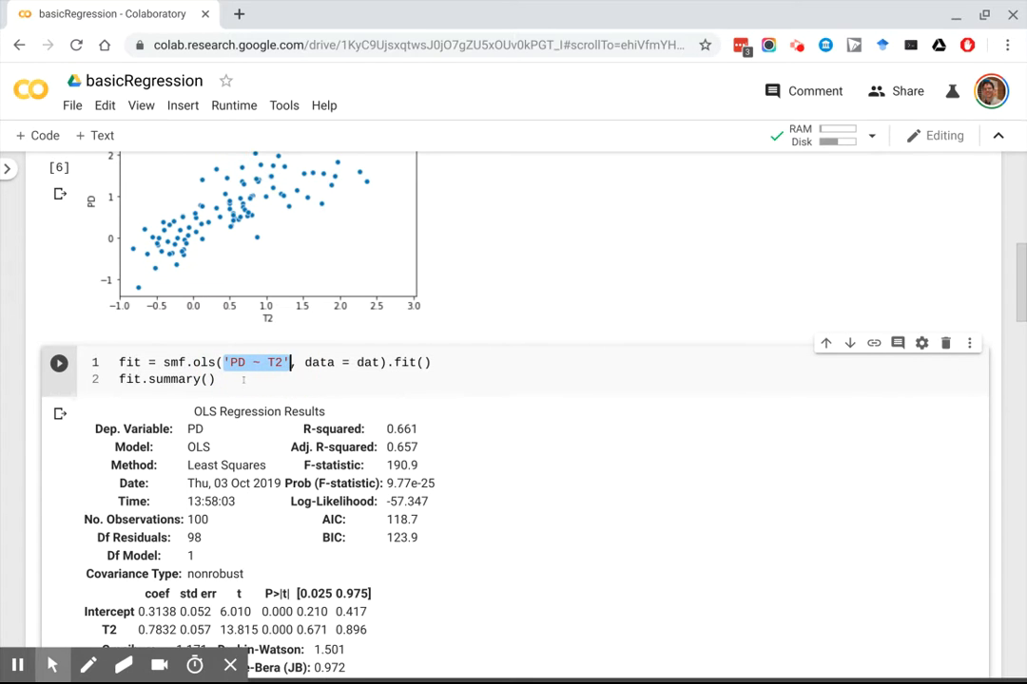
left_click(215, 379)
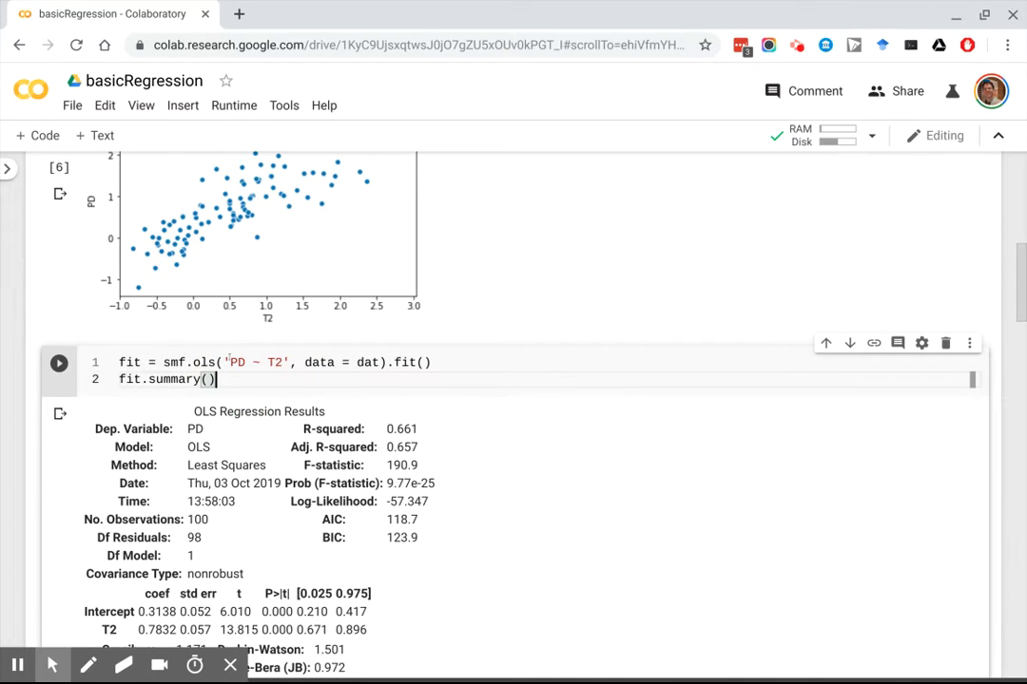
left_click(276, 362)
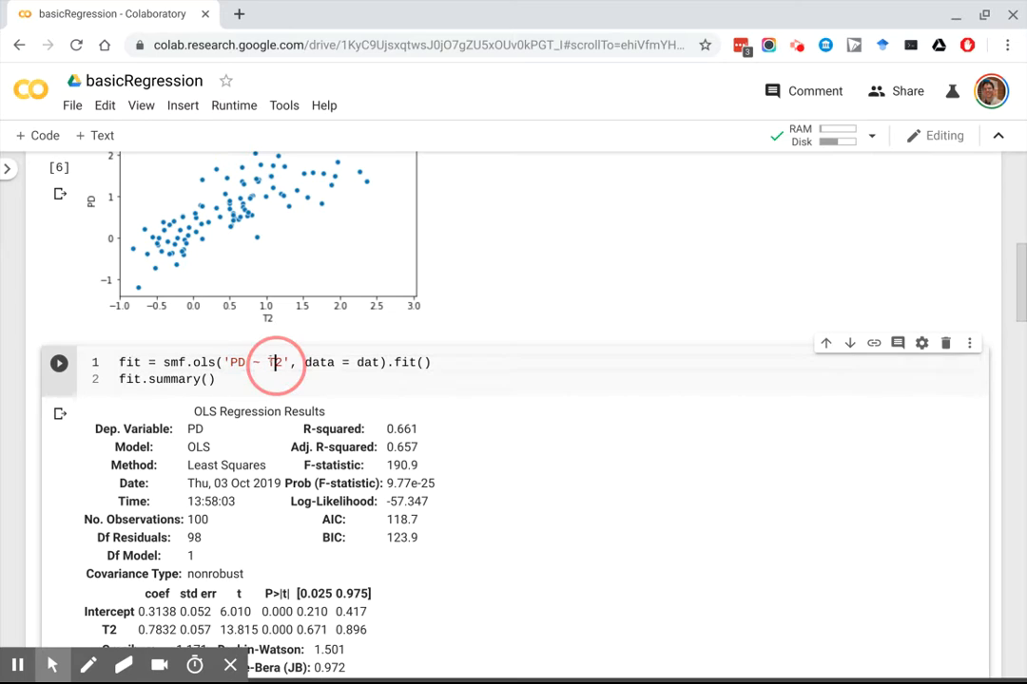
double_click(277, 363)
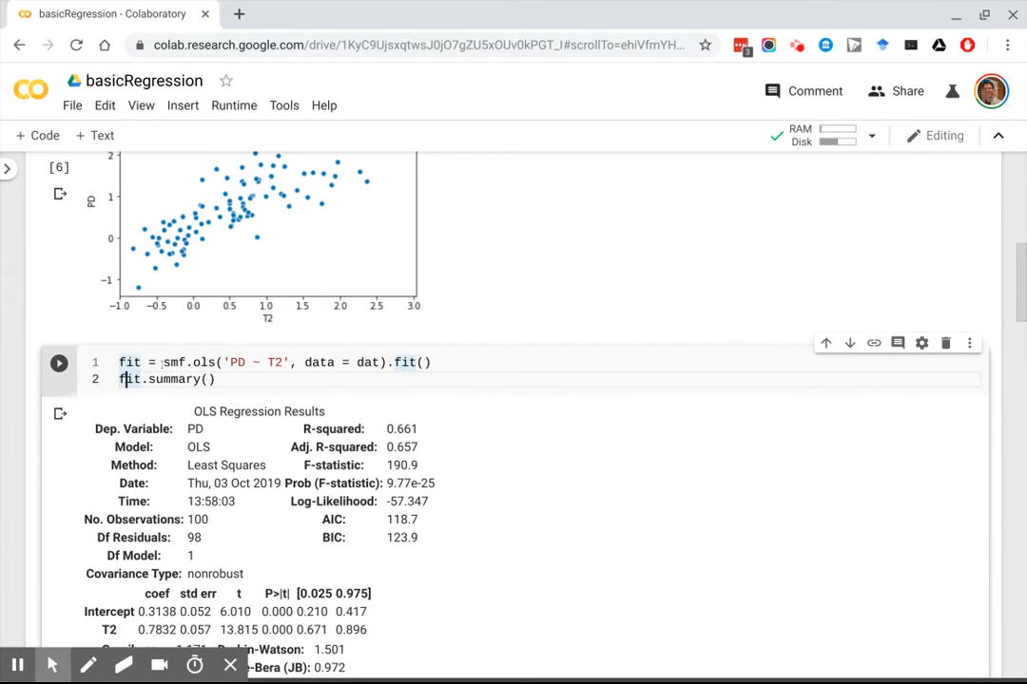
double_click(172, 379)
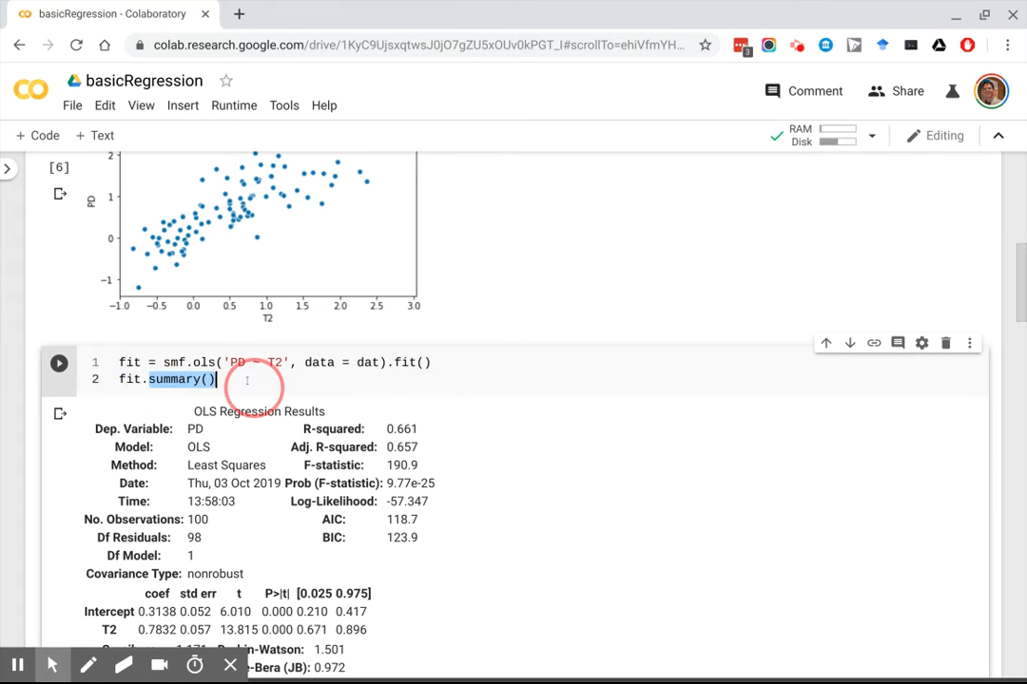
- Highlight the intercept estimate 0.3138 in the OLS results summary
scroll("down", 3)
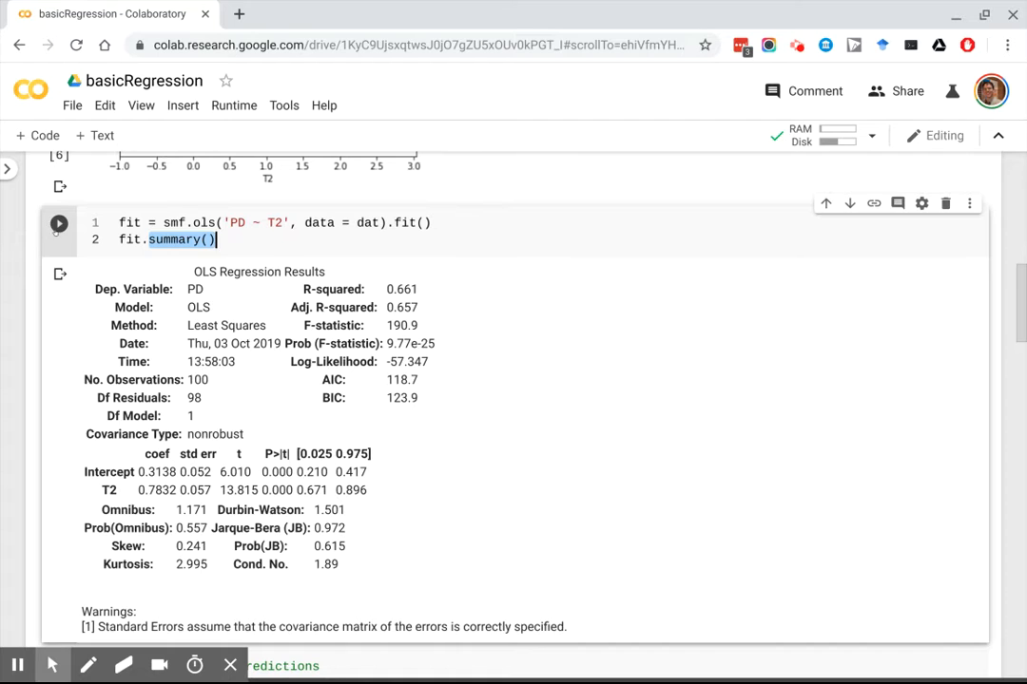
scroll("down", 3)
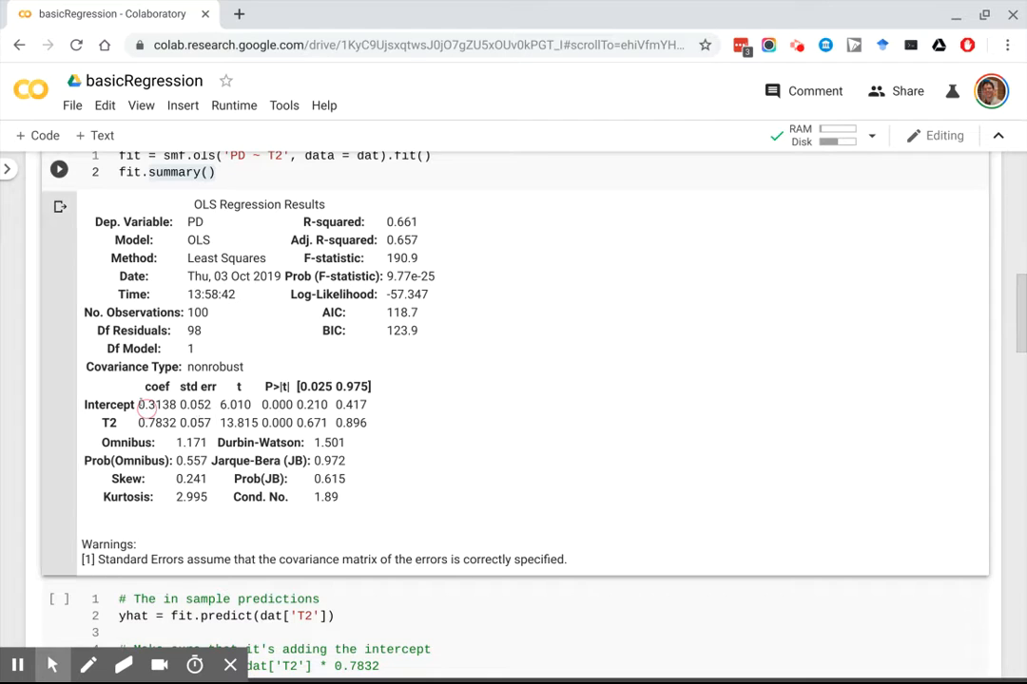
double_click(157, 404)
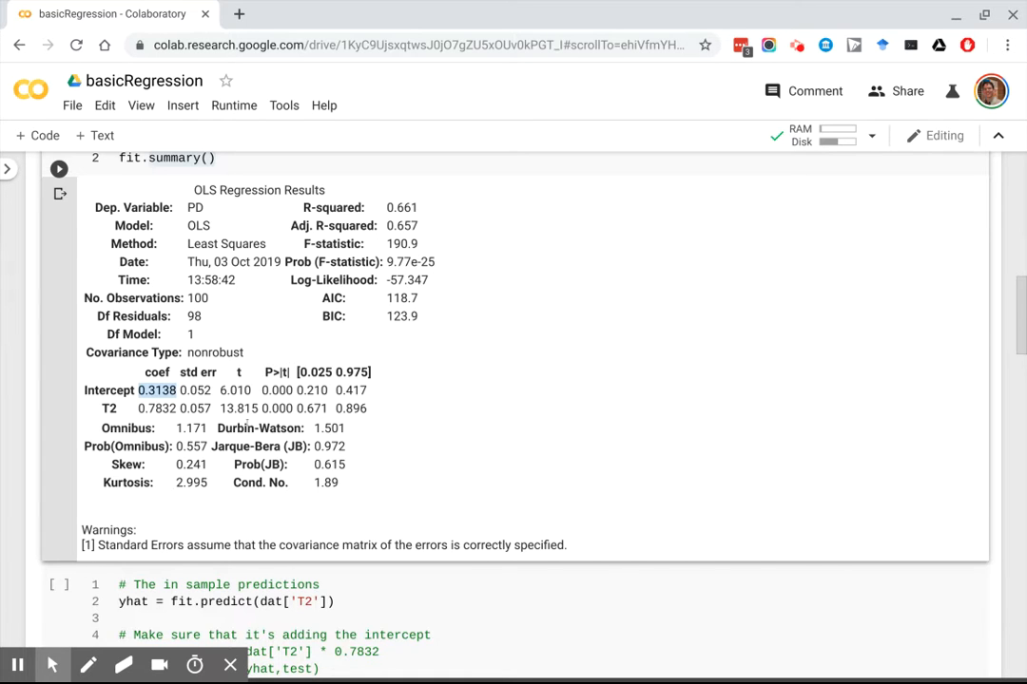
scroll("down", 3)
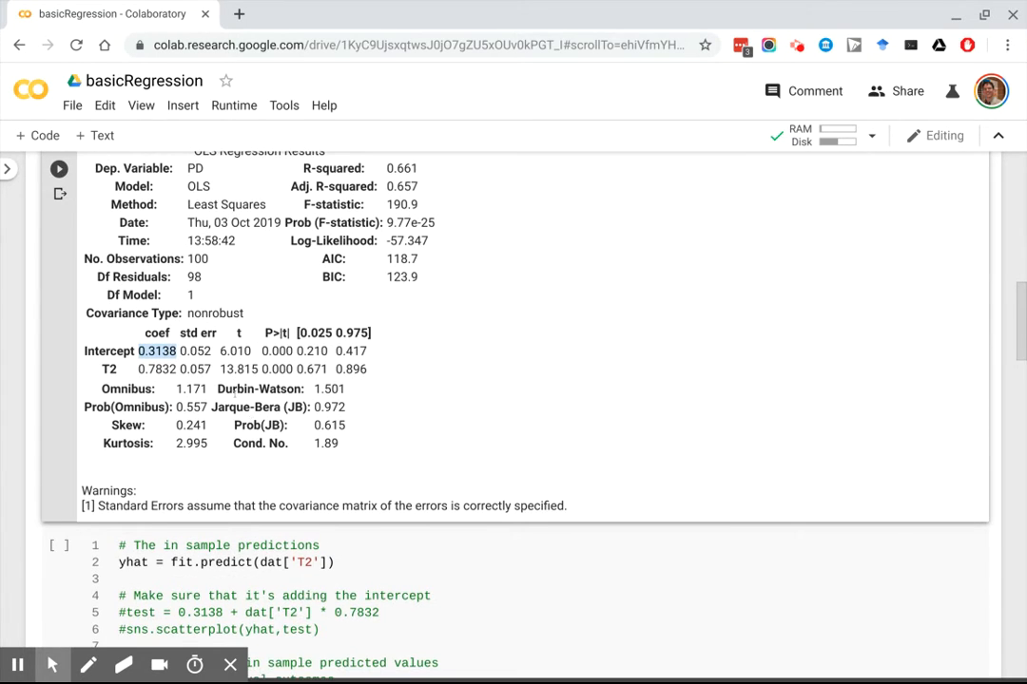
scroll("down", 3)
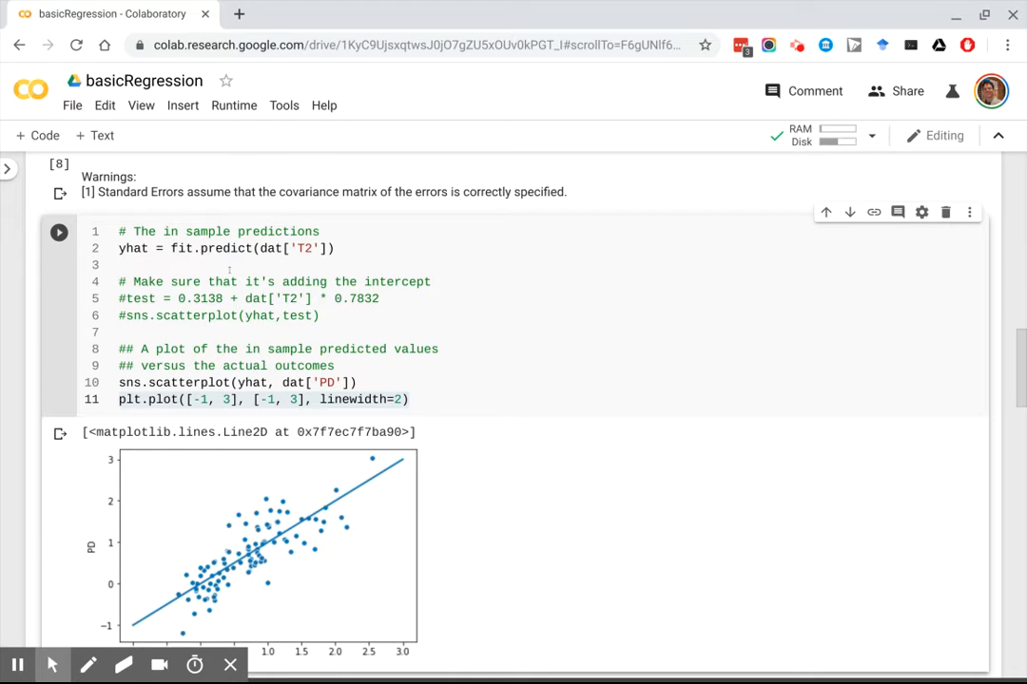
scroll("down", 3)
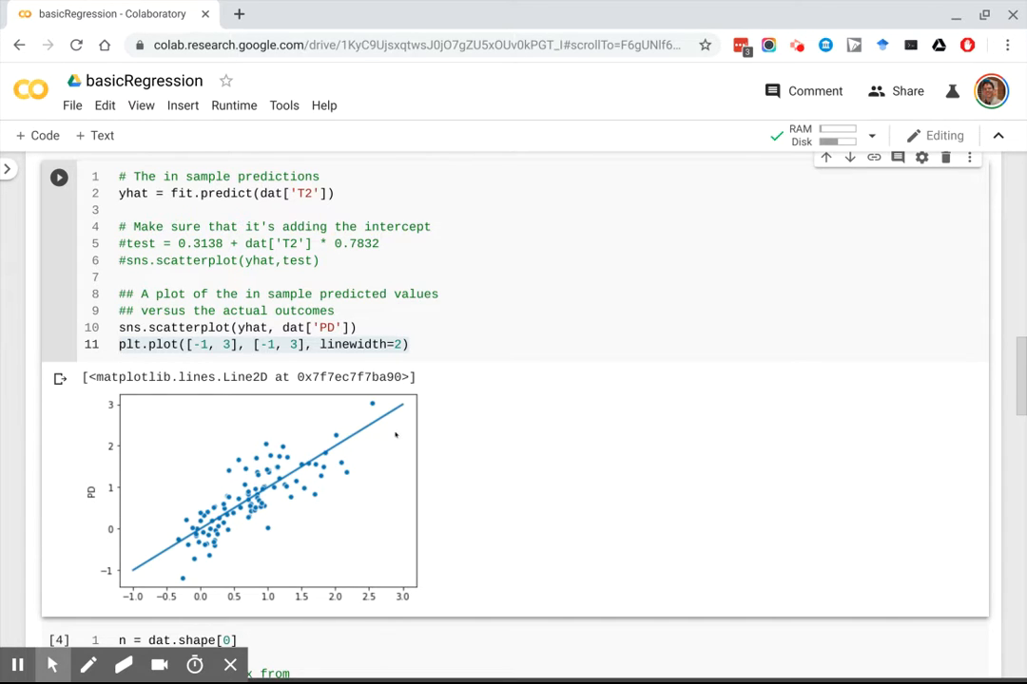
mouse_move(265, 510)
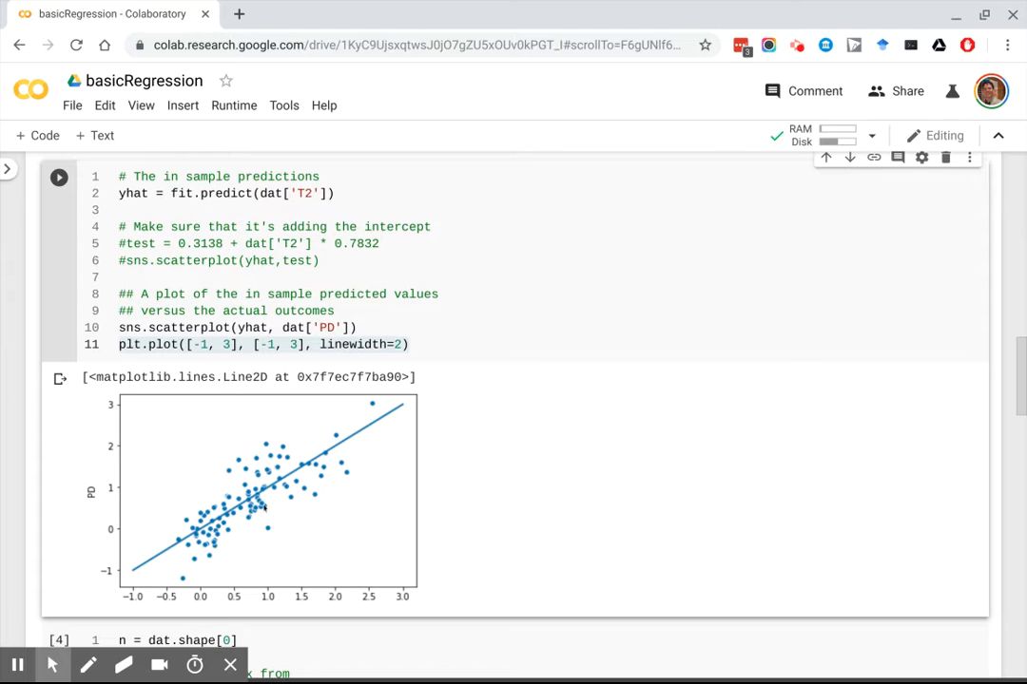
scroll("down", 3)
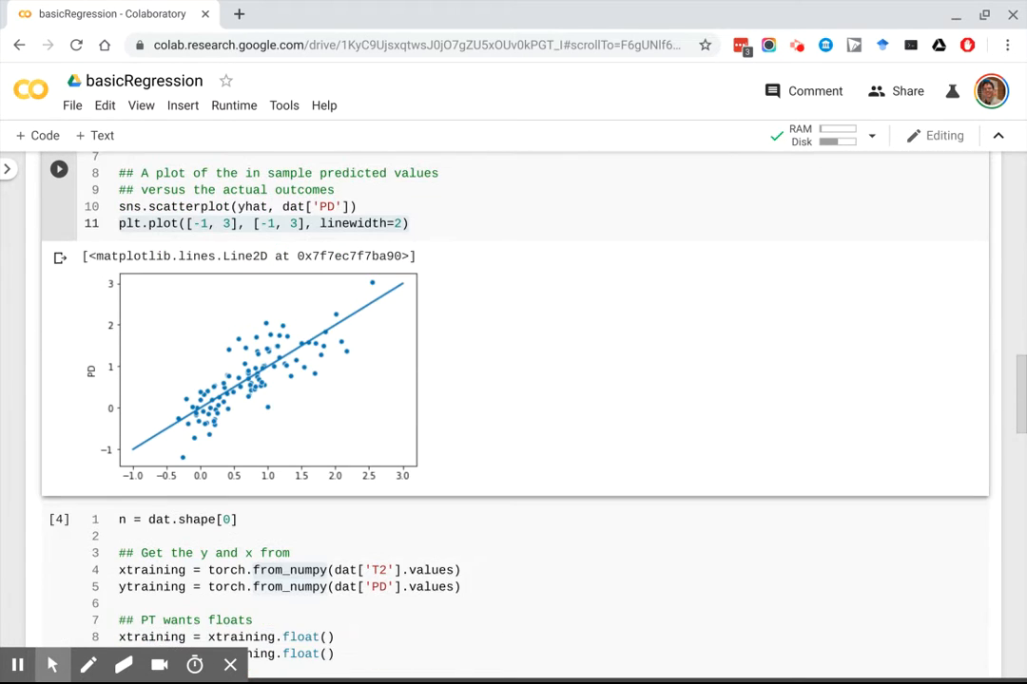
scroll("down", 3)
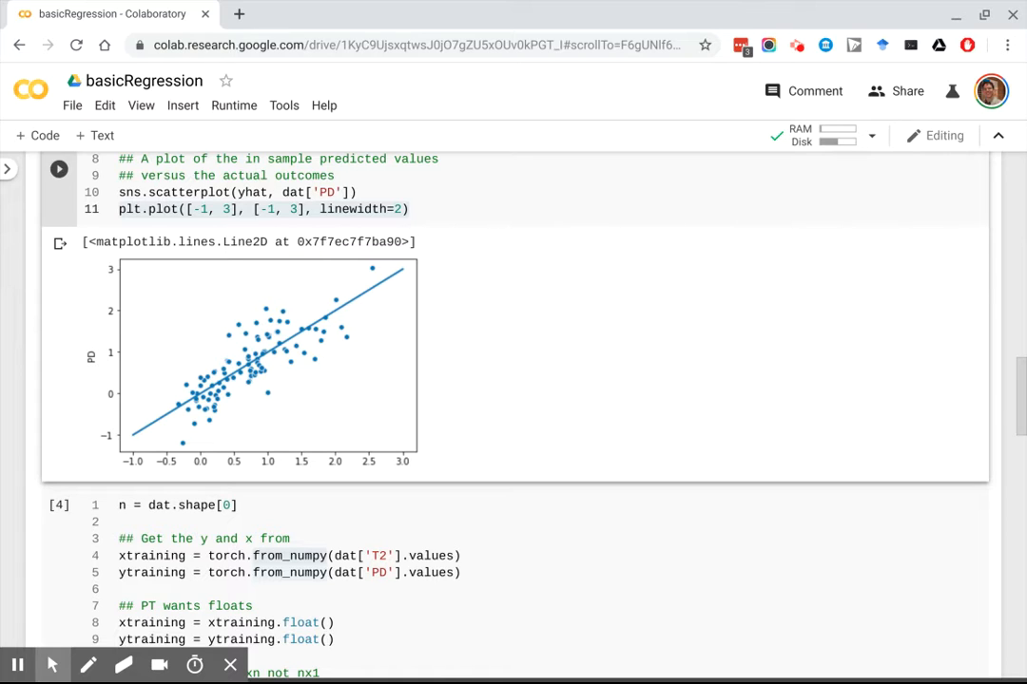
scroll("down", 3)
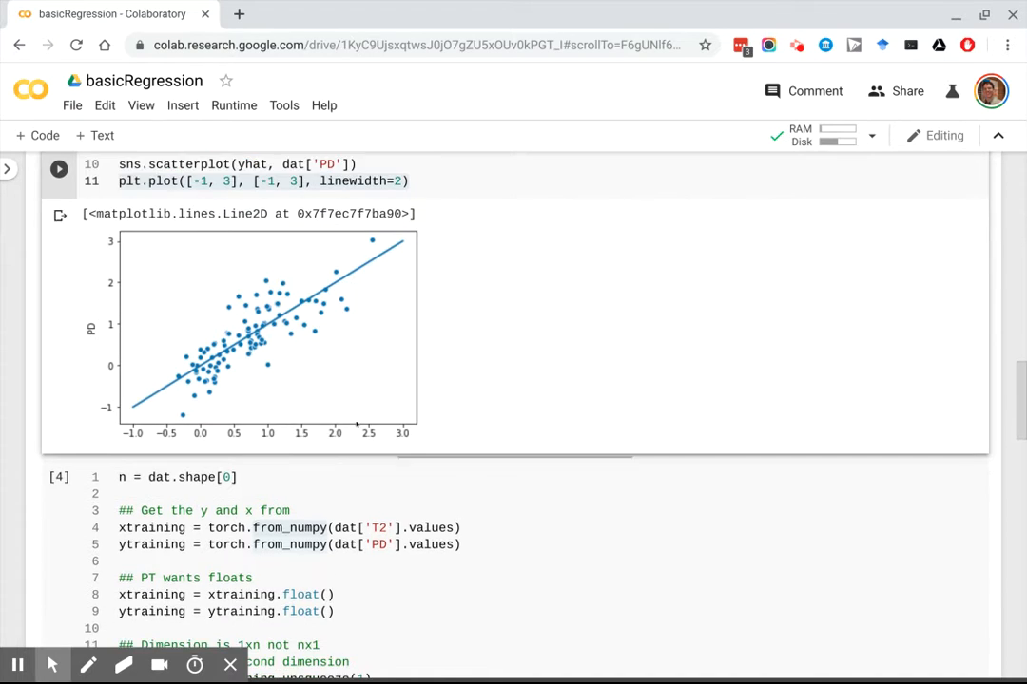
mouse_move(411, 318)
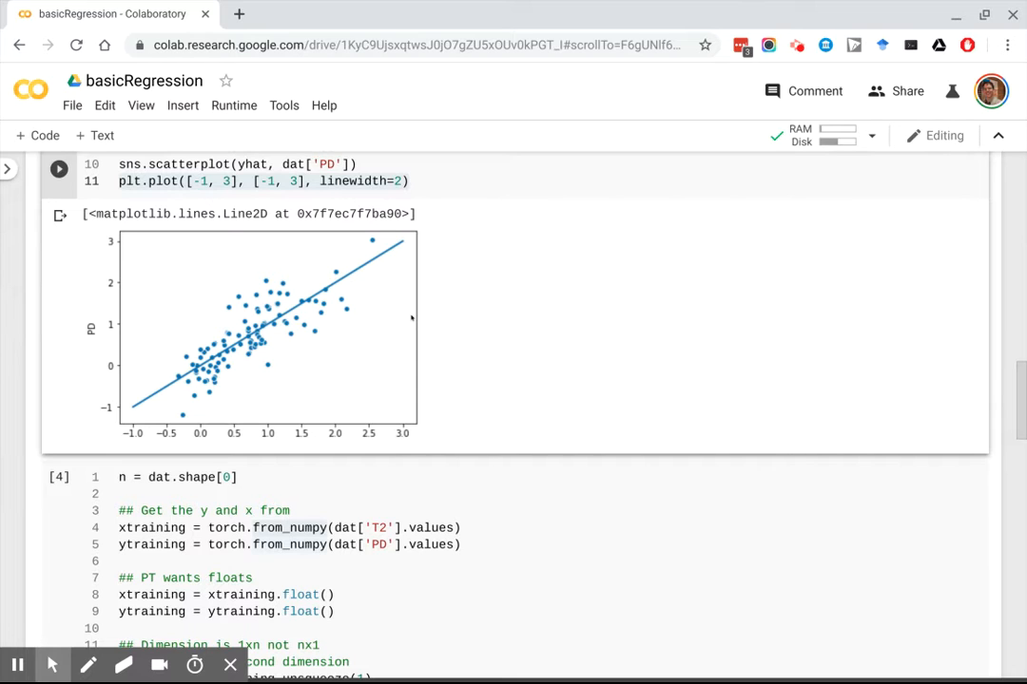
scroll("down", 3)
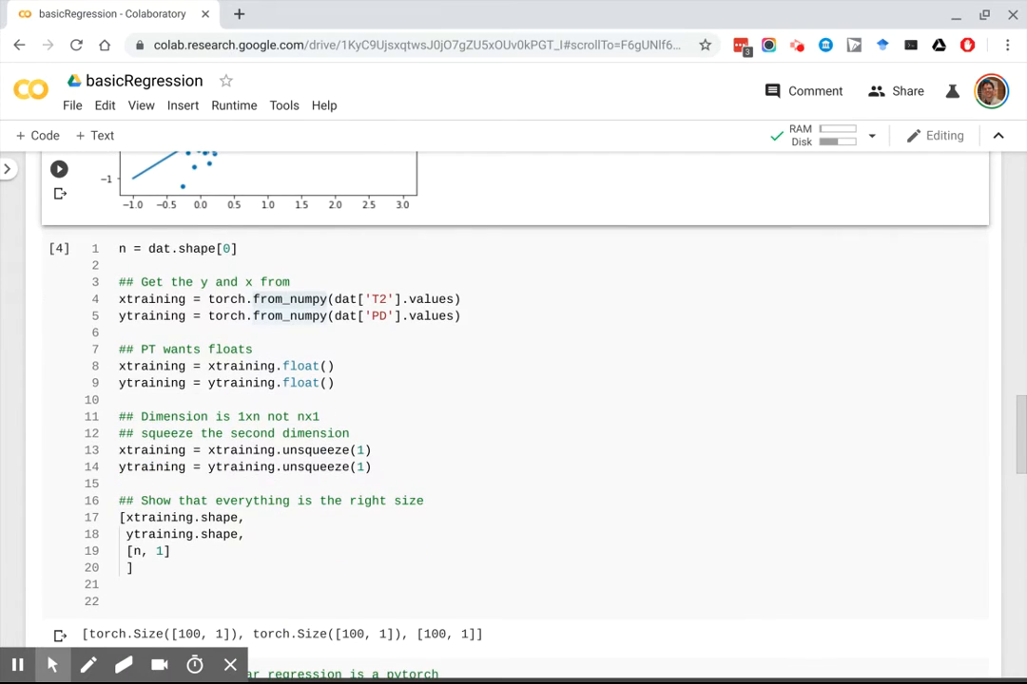
left_click(299, 254)
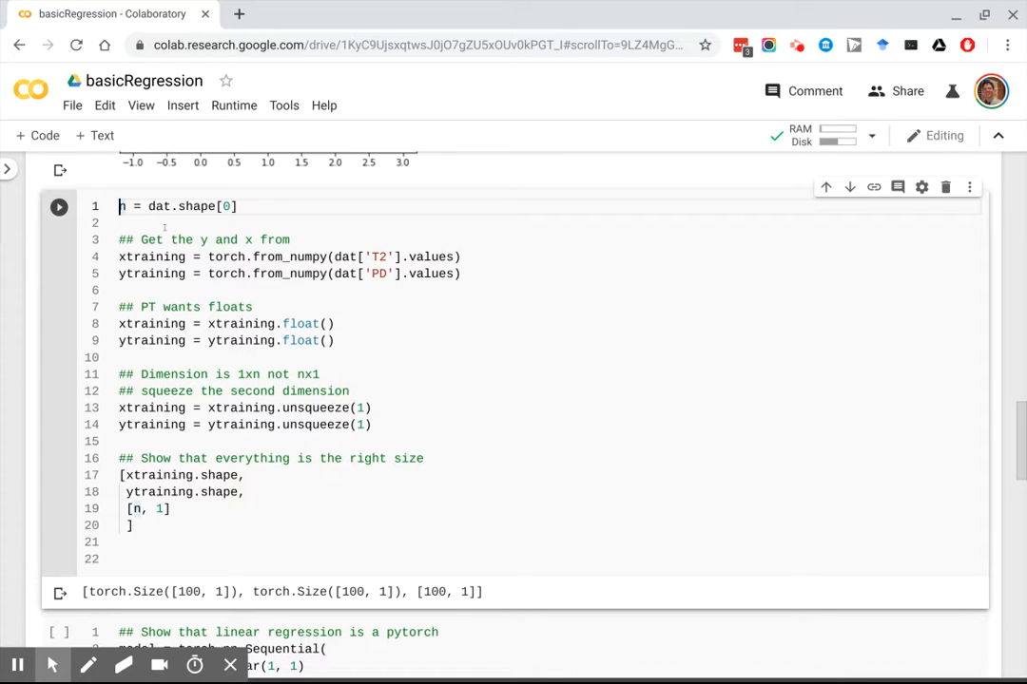
scroll("up", 3)
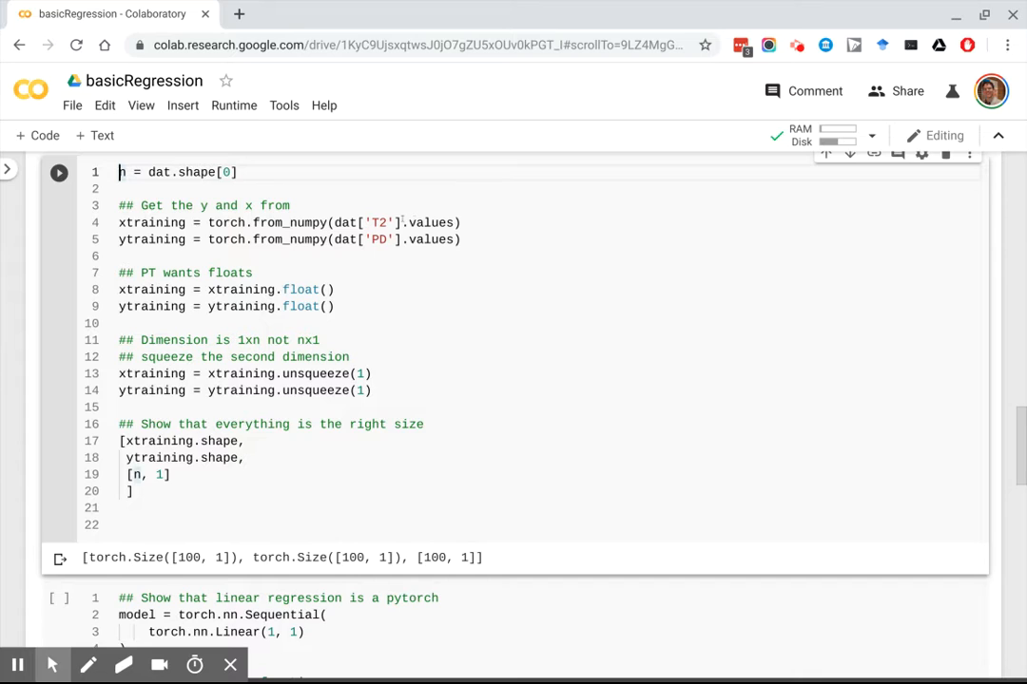
double_click(430, 223)
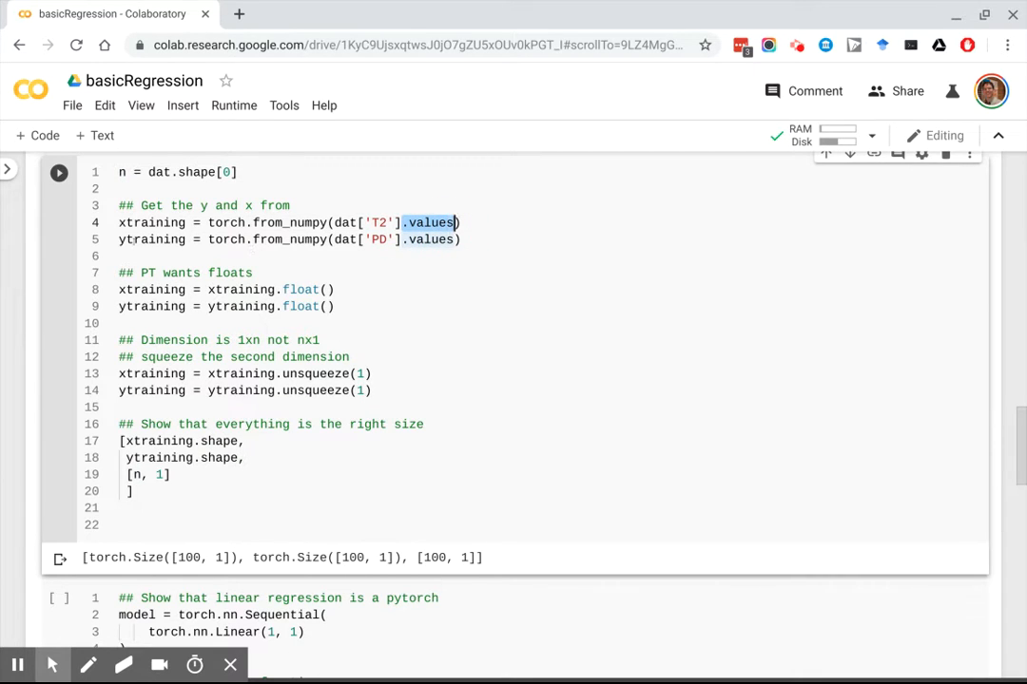
left_click(123, 238)
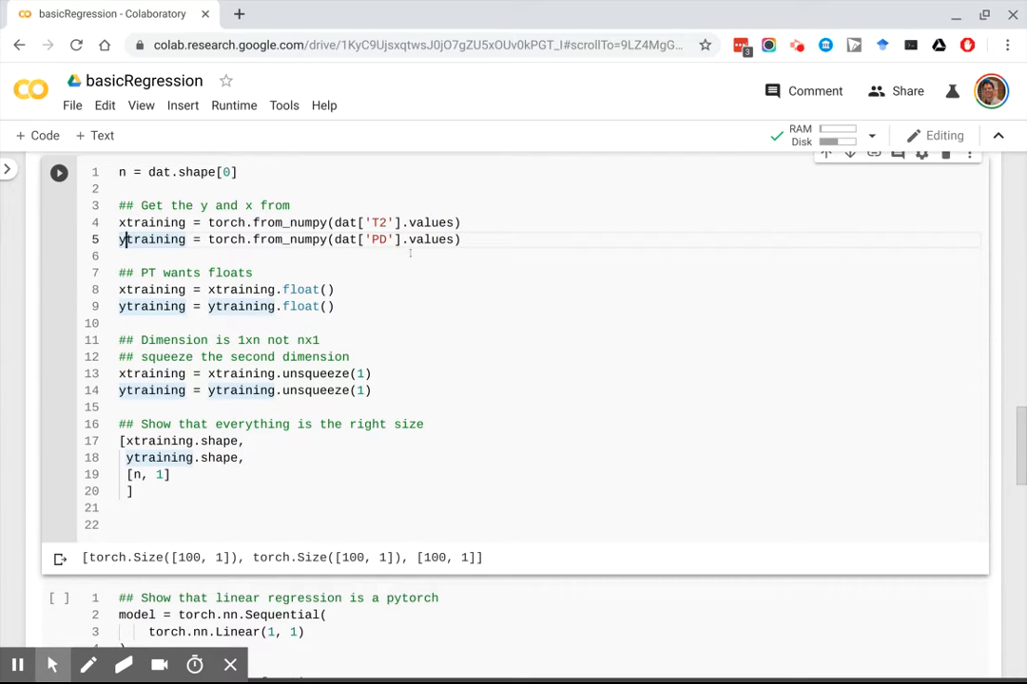
scroll("down", 3)
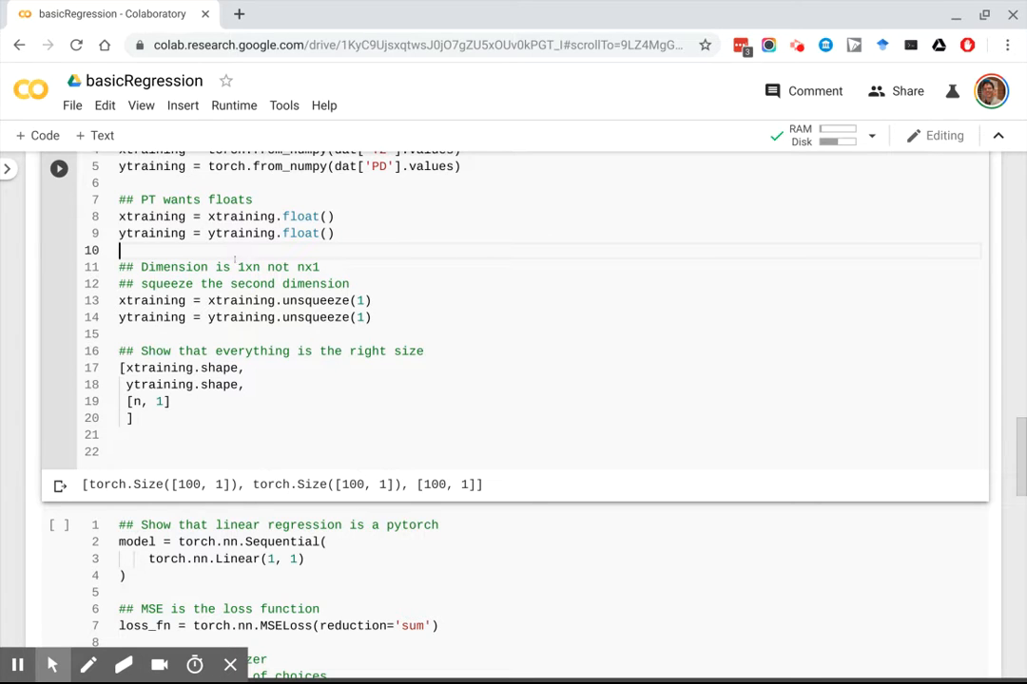
double_click(246, 267)
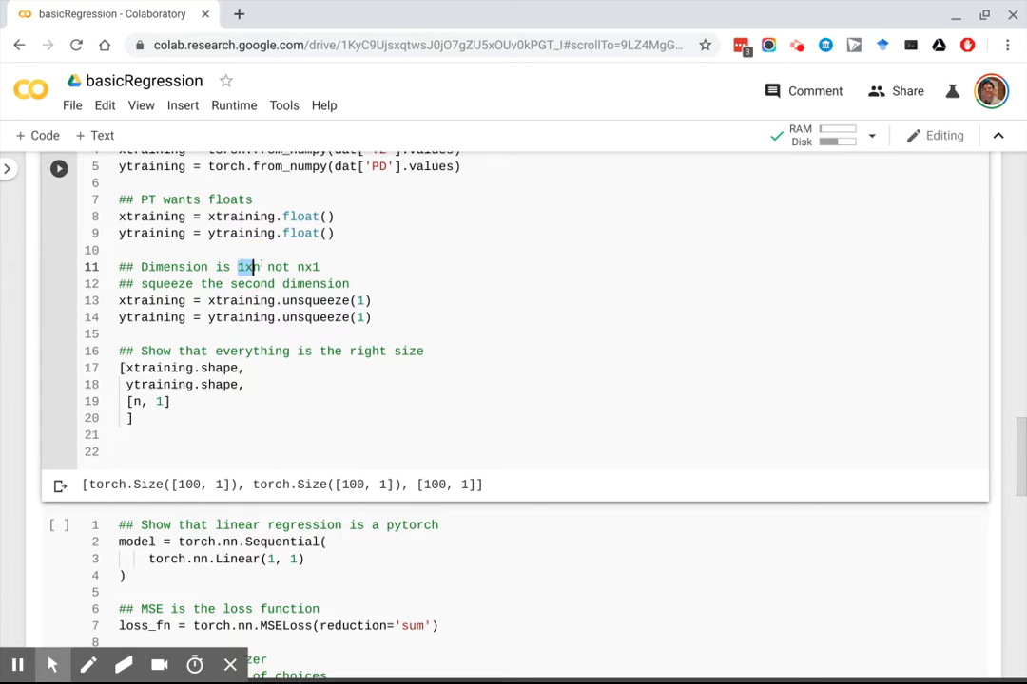
scroll("down", 3)
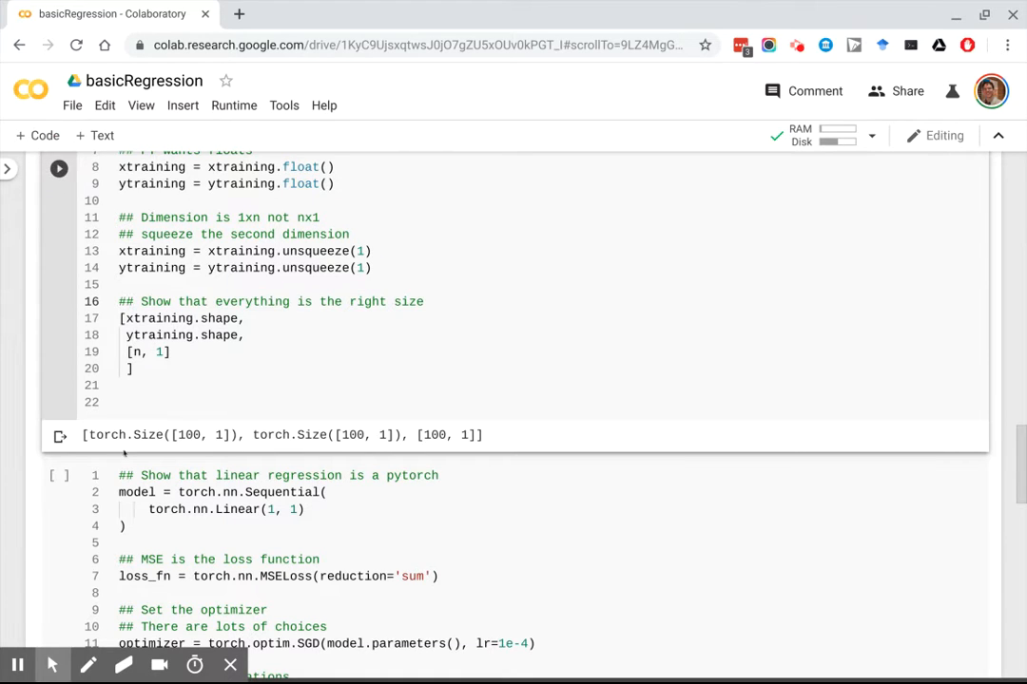
double_click(283, 435)
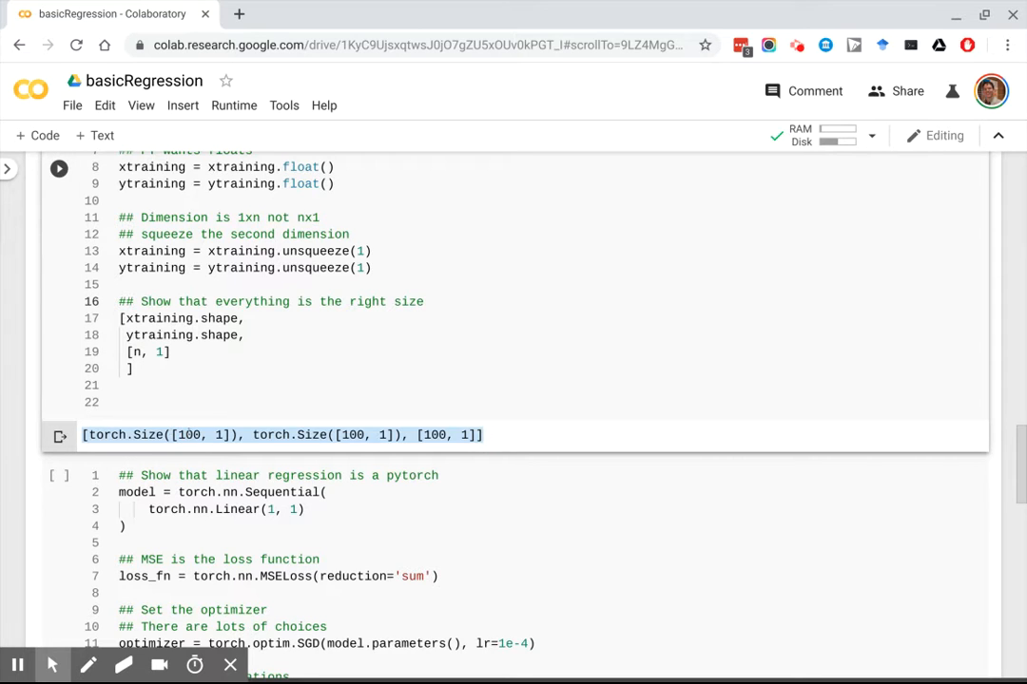
scroll("down", 3)
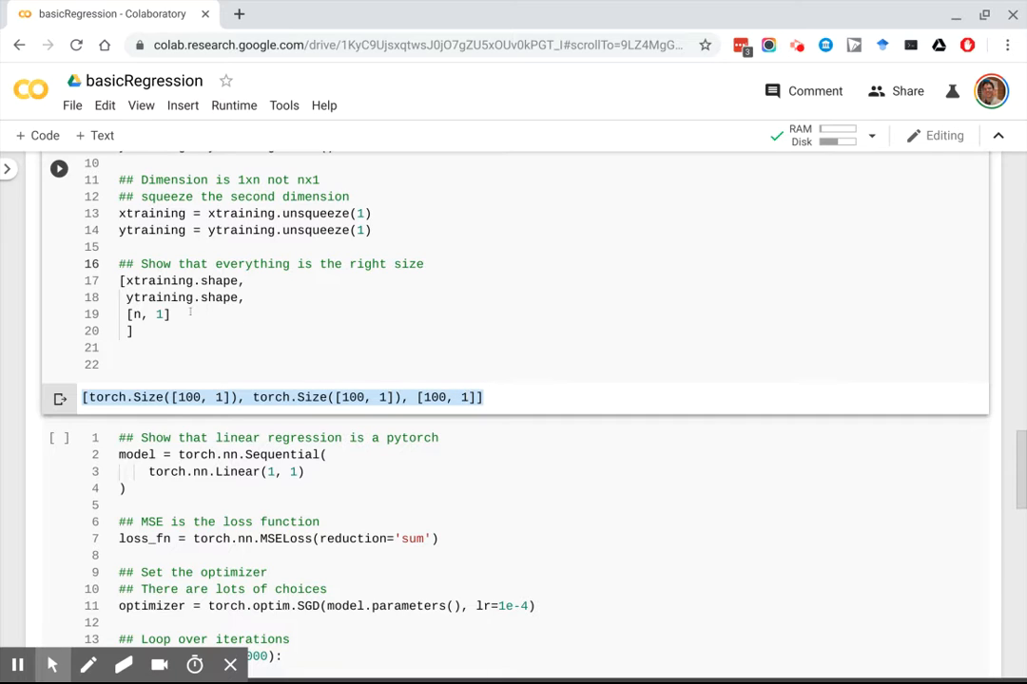
scroll("down", 3)
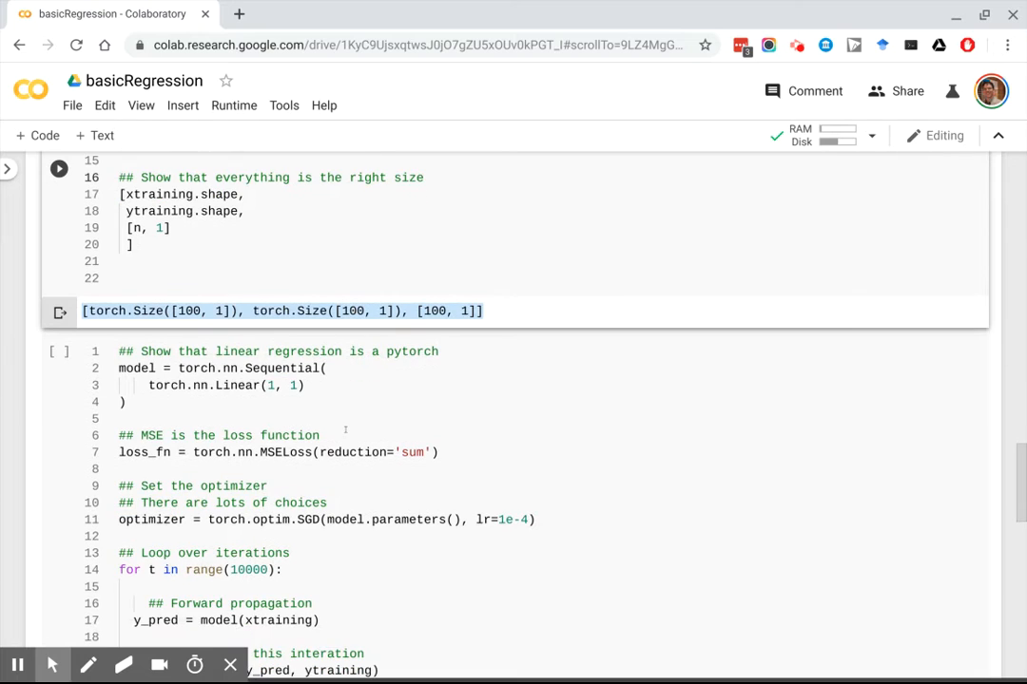
scroll("down", 3)
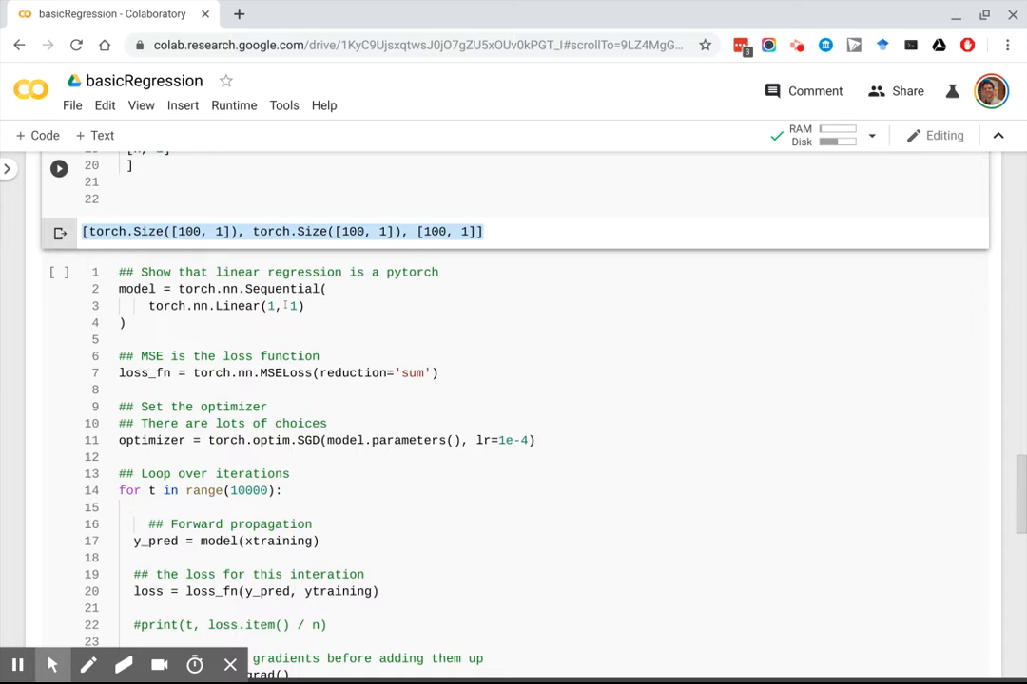
left_click(88, 664)
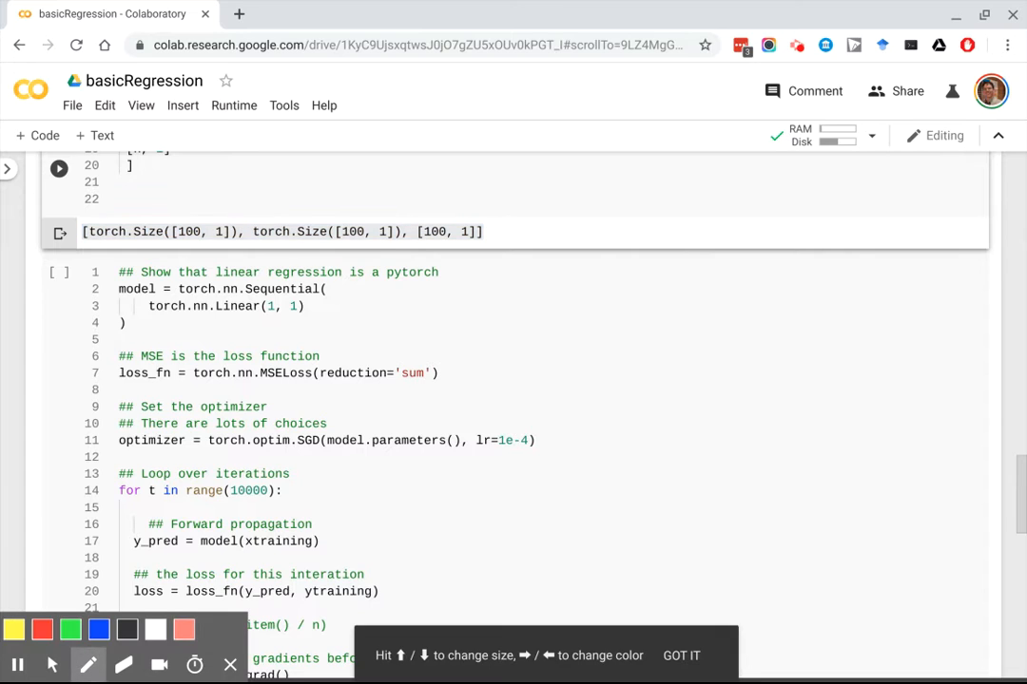
mouse_move(656, 307)
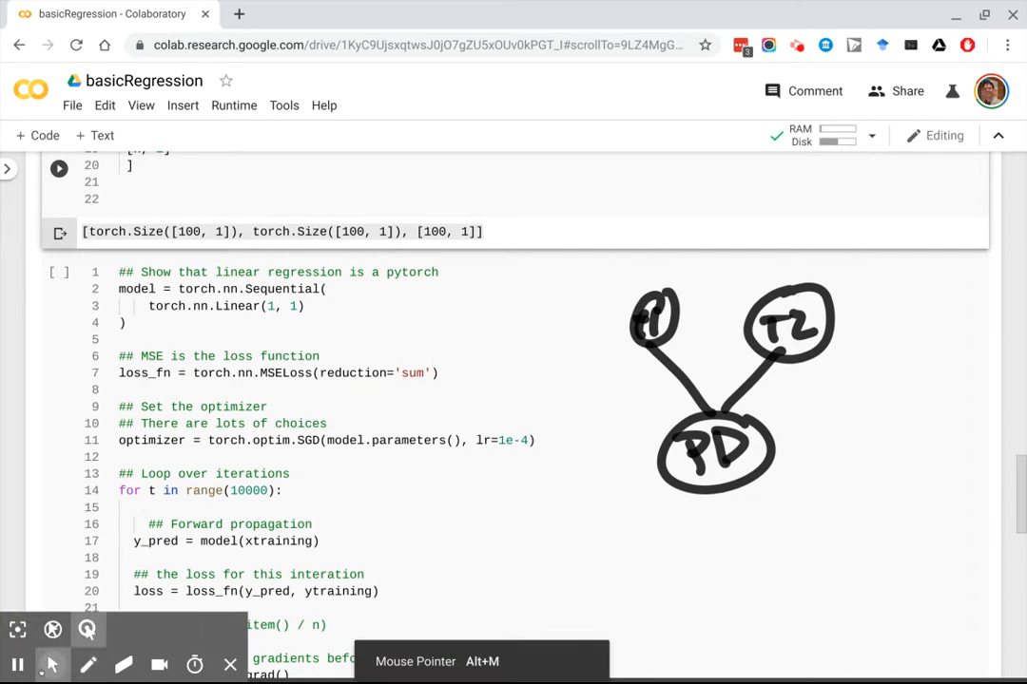
scroll("up", 3)
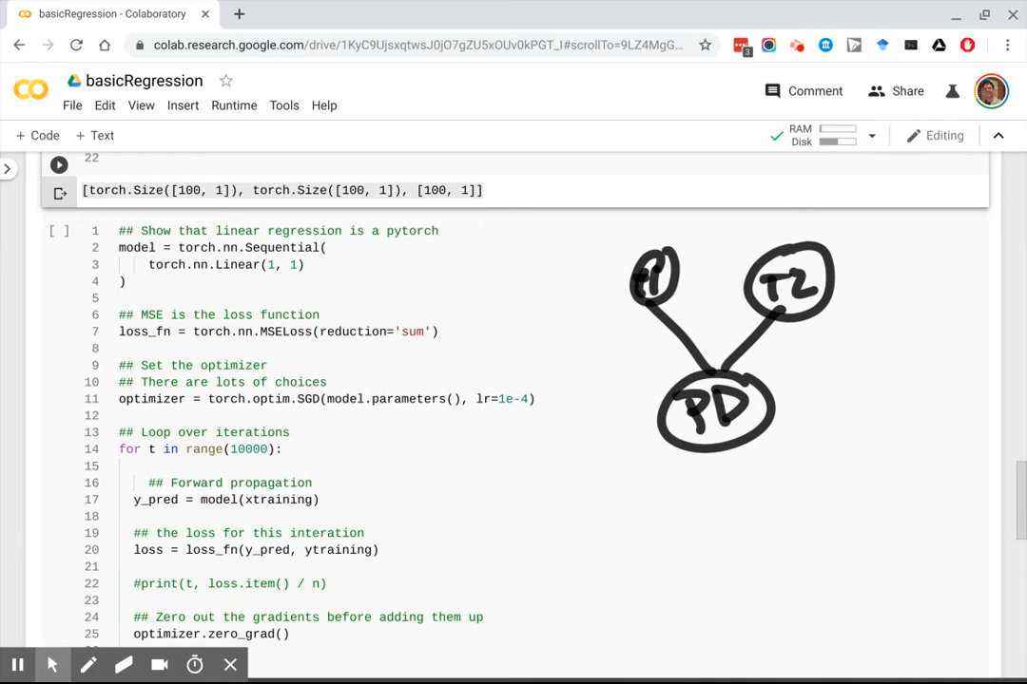
left_click(88, 664)
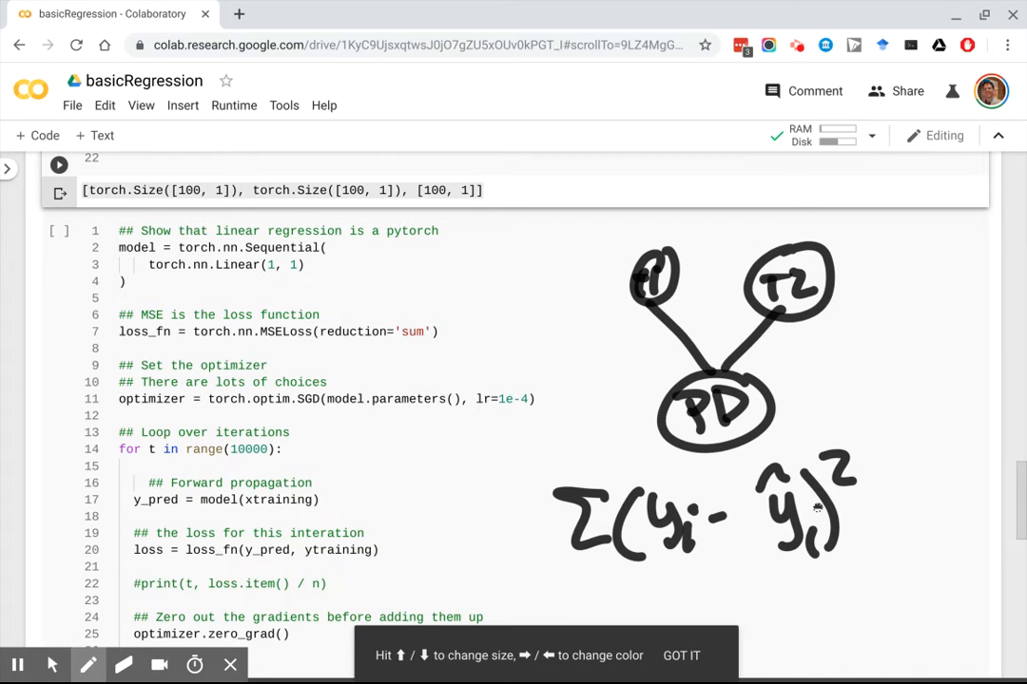
left_click(681, 655)
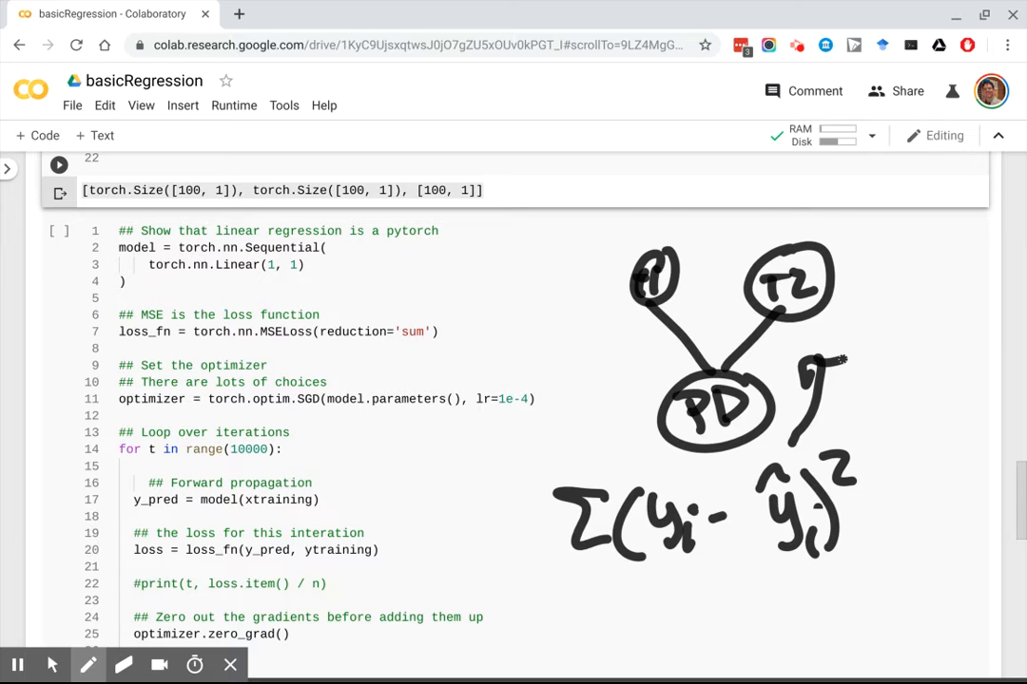
left_click_drag(552, 566, 609, 566)
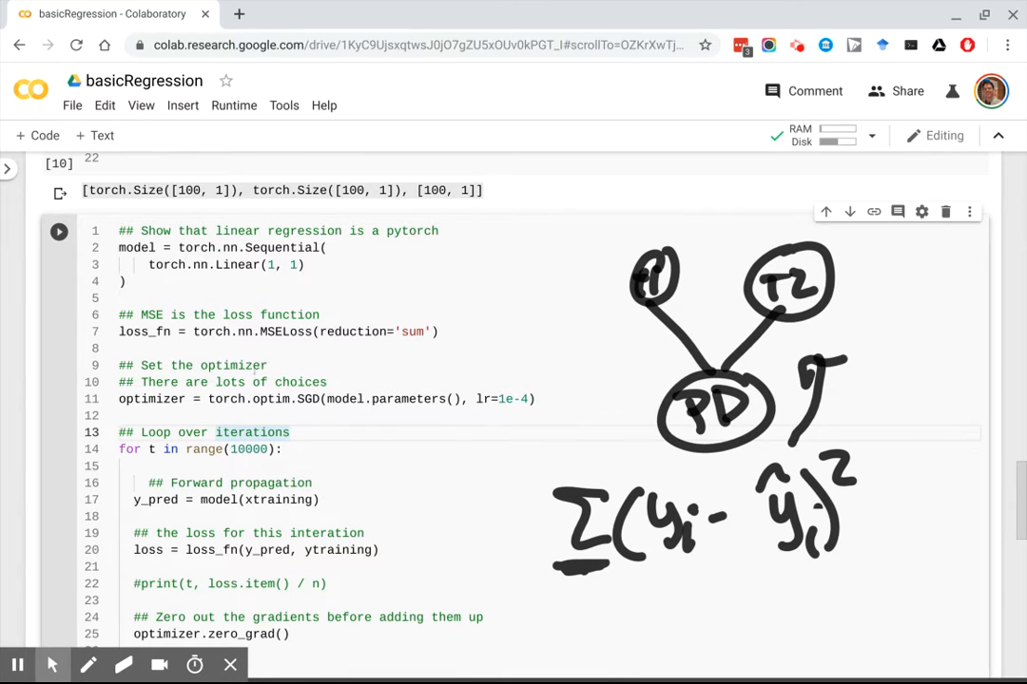
left_click(233, 399)
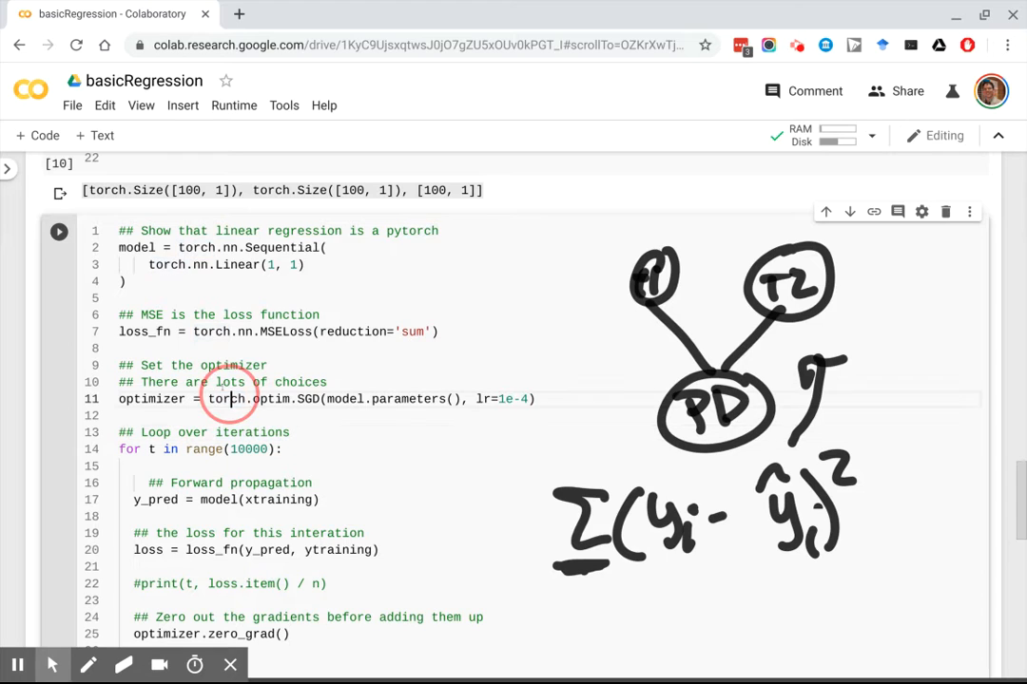
double_click(309, 399)
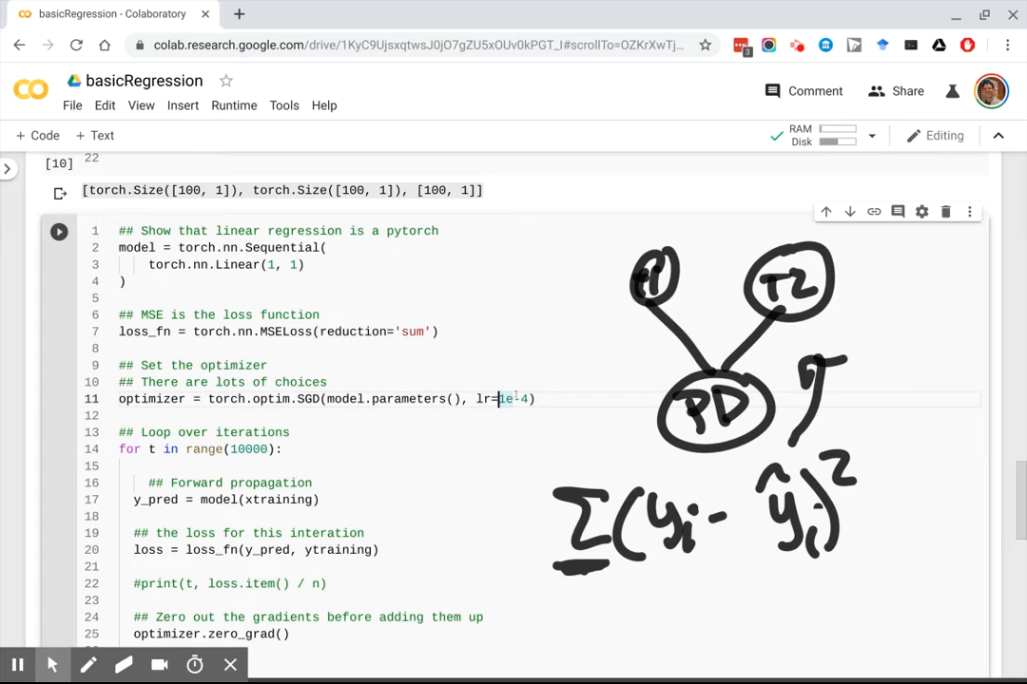
type("-")
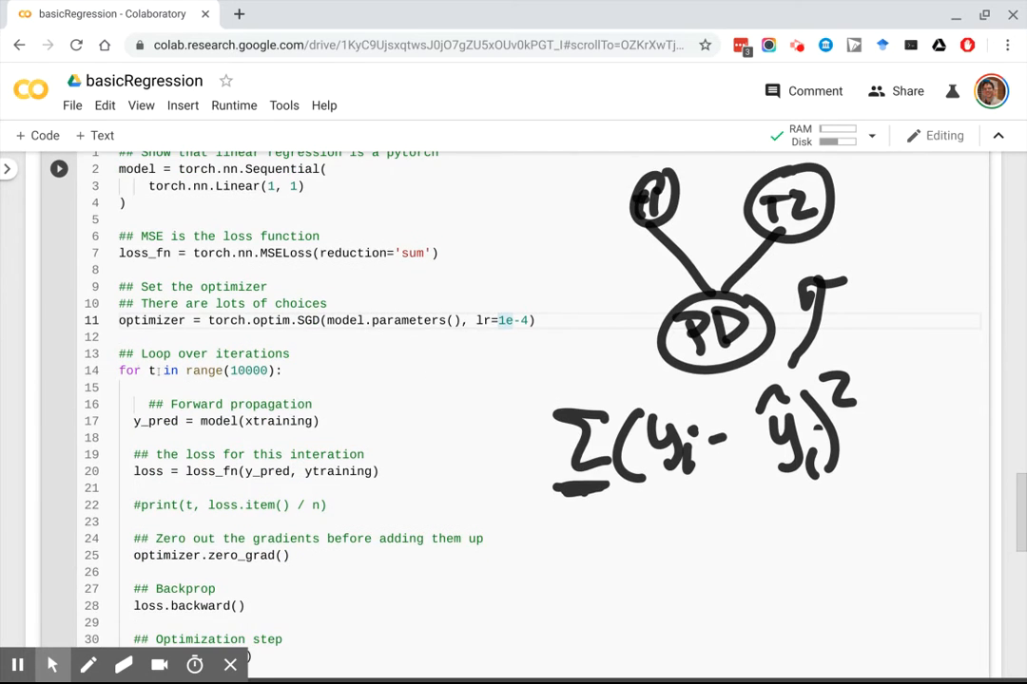
scroll("down", 3)
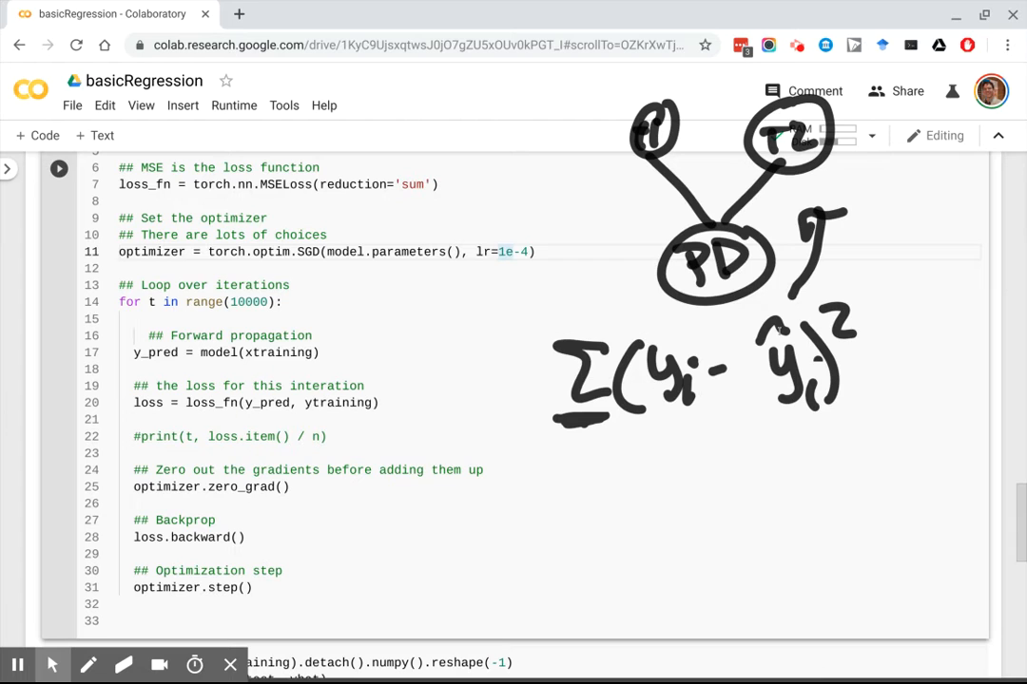
scroll("down", 3)
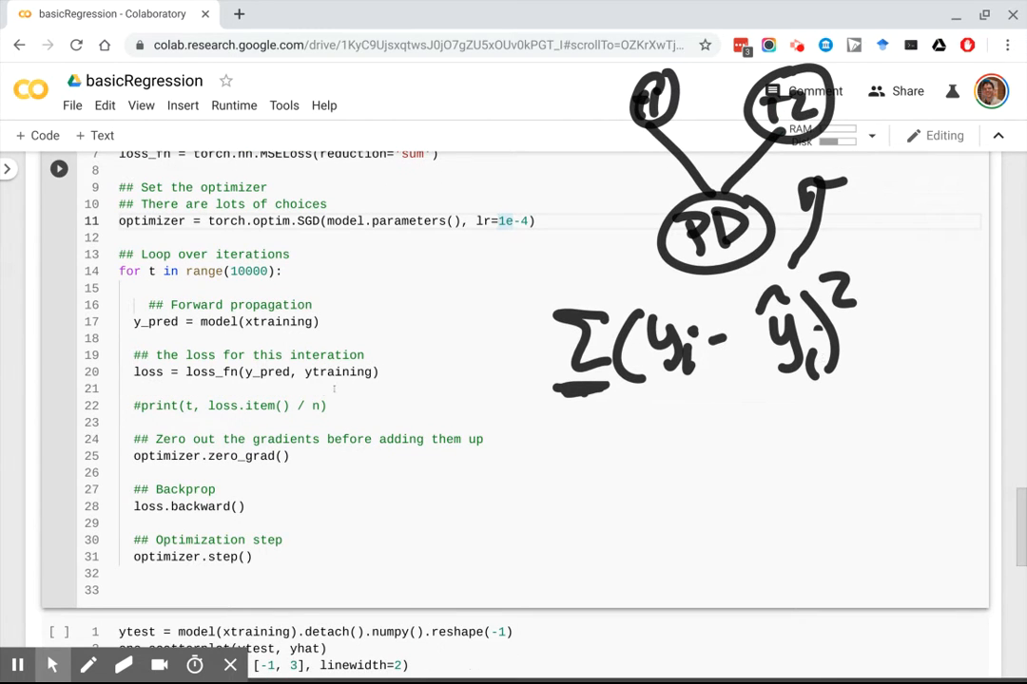
scroll("down", 3)
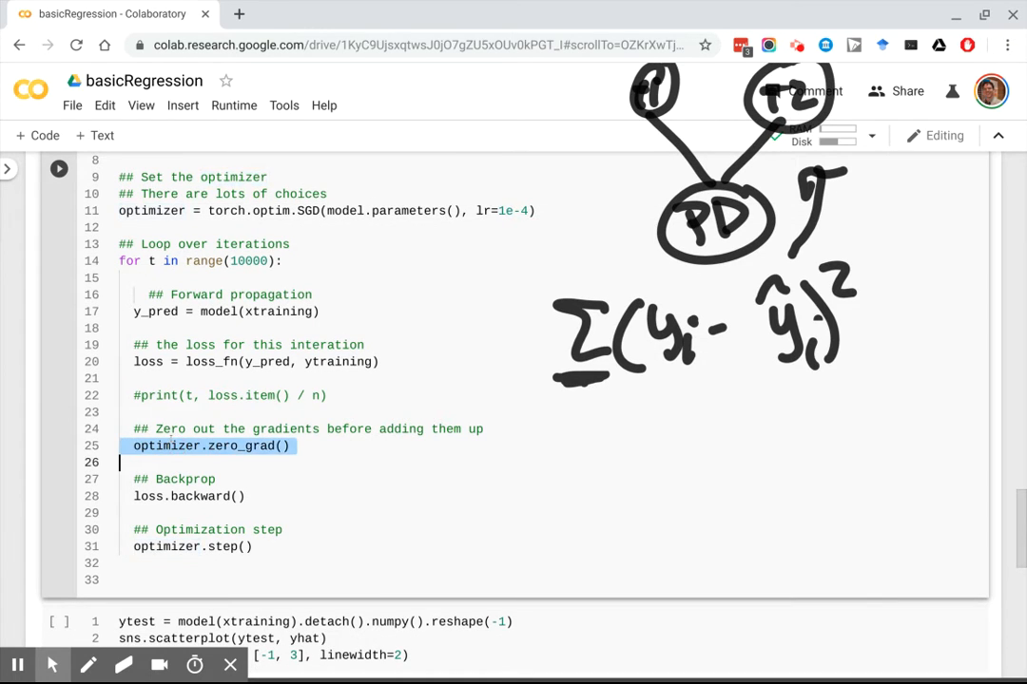
left_click(238, 395)
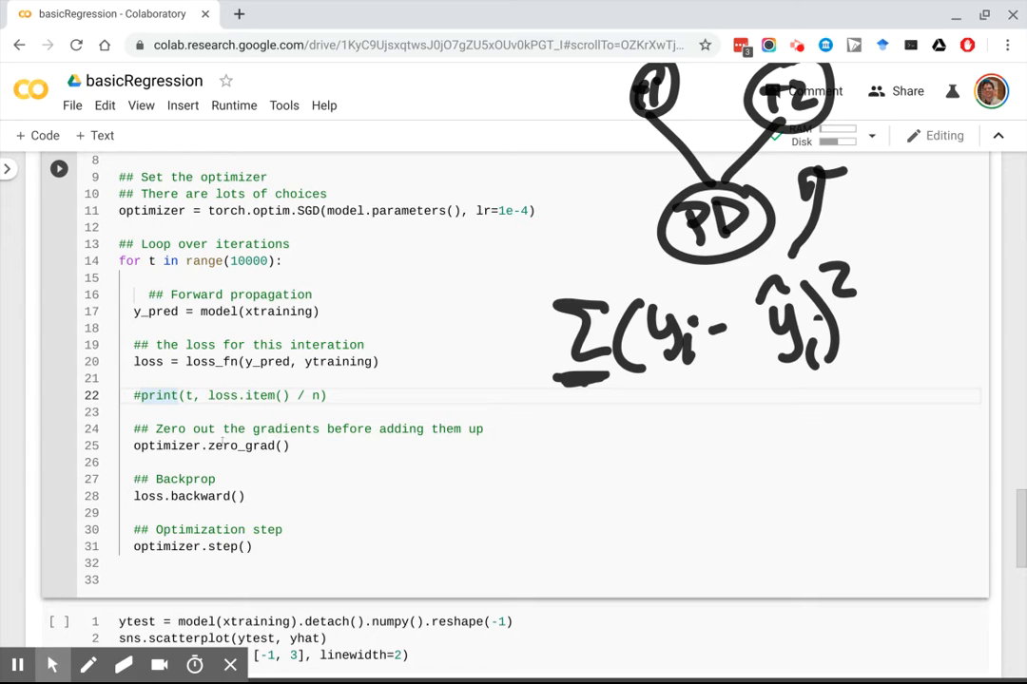
scroll("down", 3)
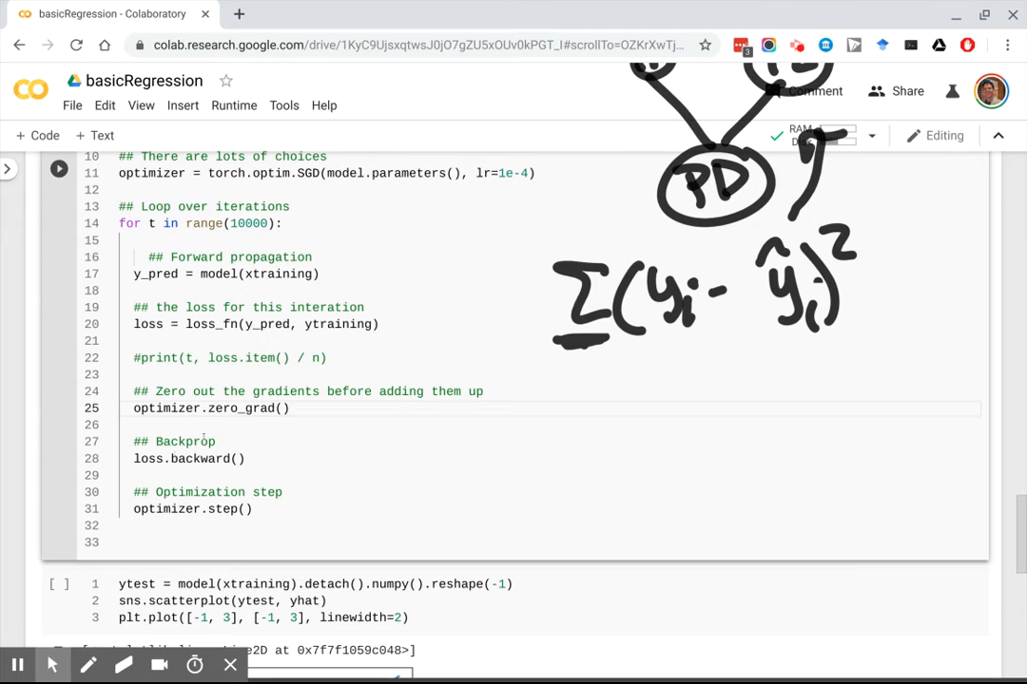
double_click(188, 458)
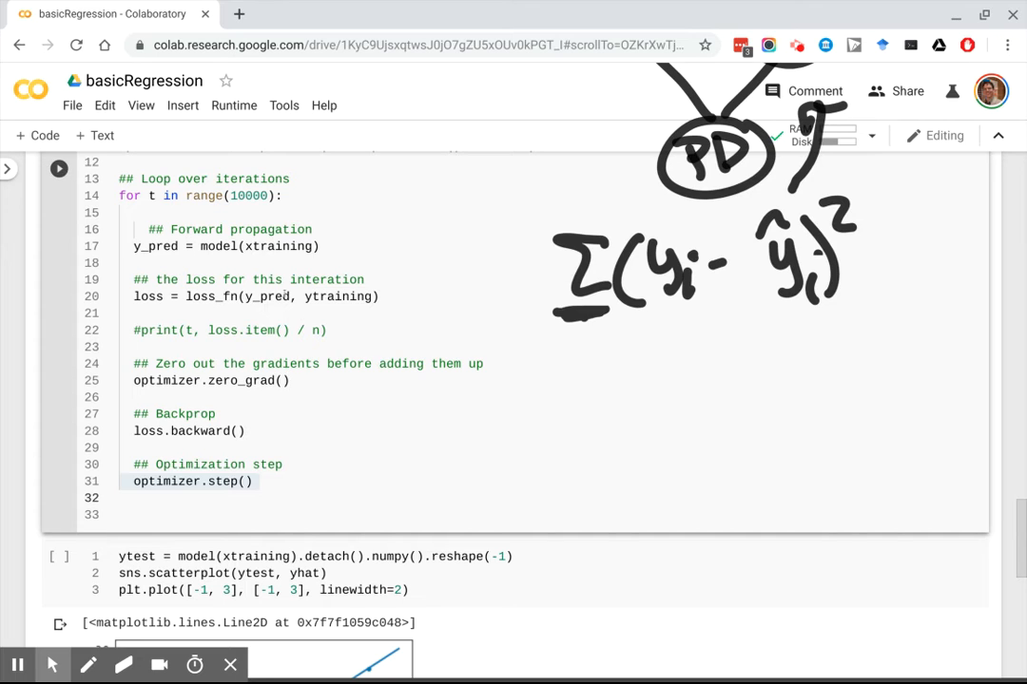
- Rerun the ytest sns.scatterplot cell plotting trained predictions against OLS fitted values
scroll("down", 3)
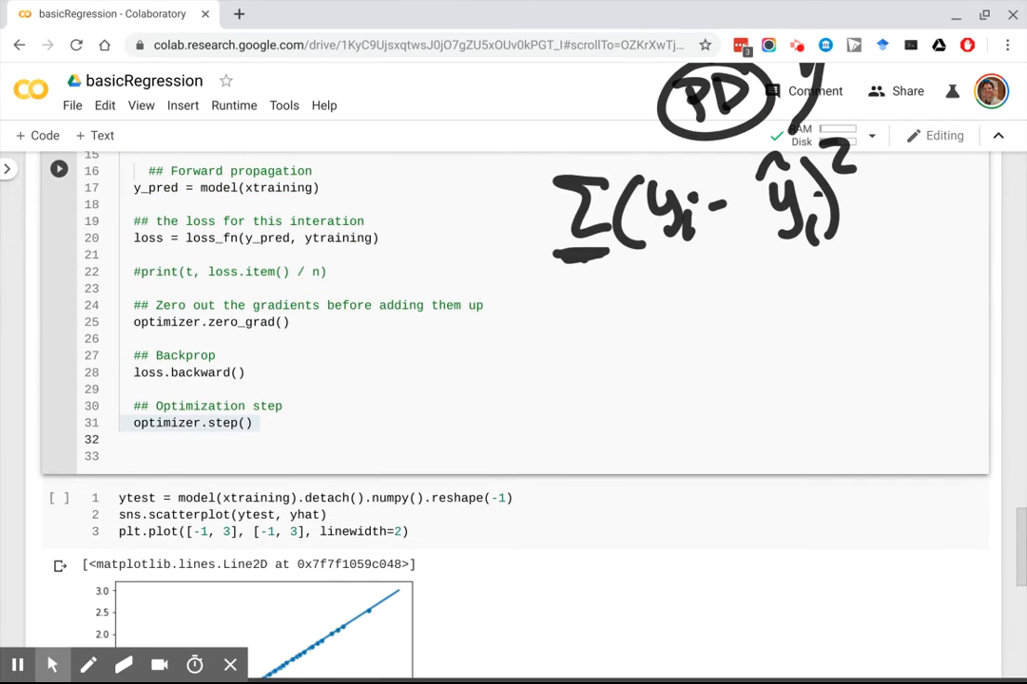
scroll("up", 3)
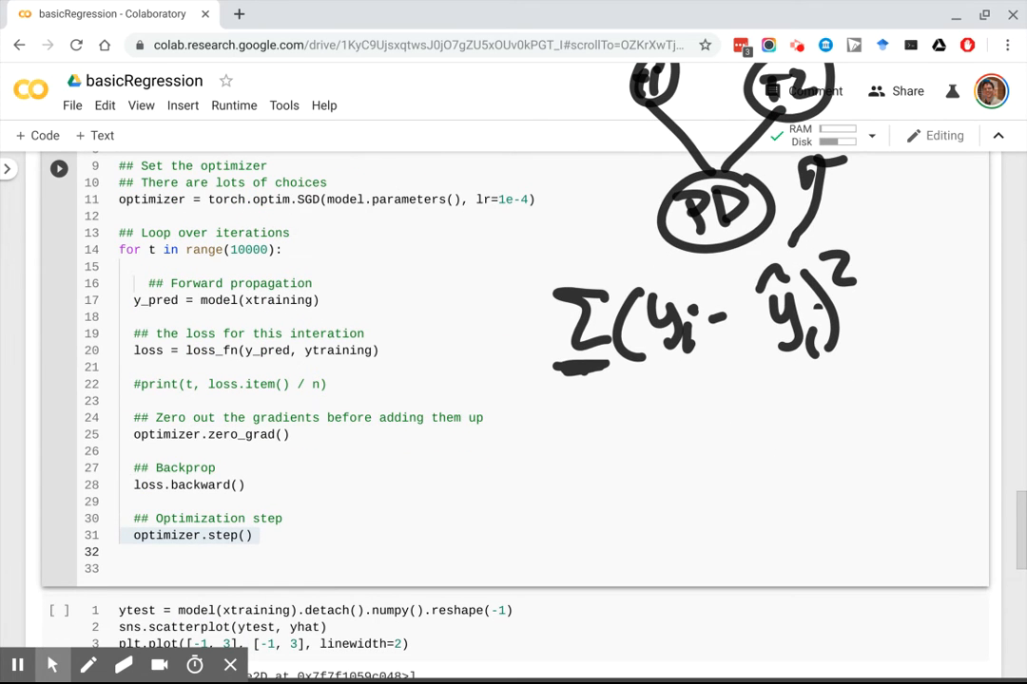
scroll("down", 3)
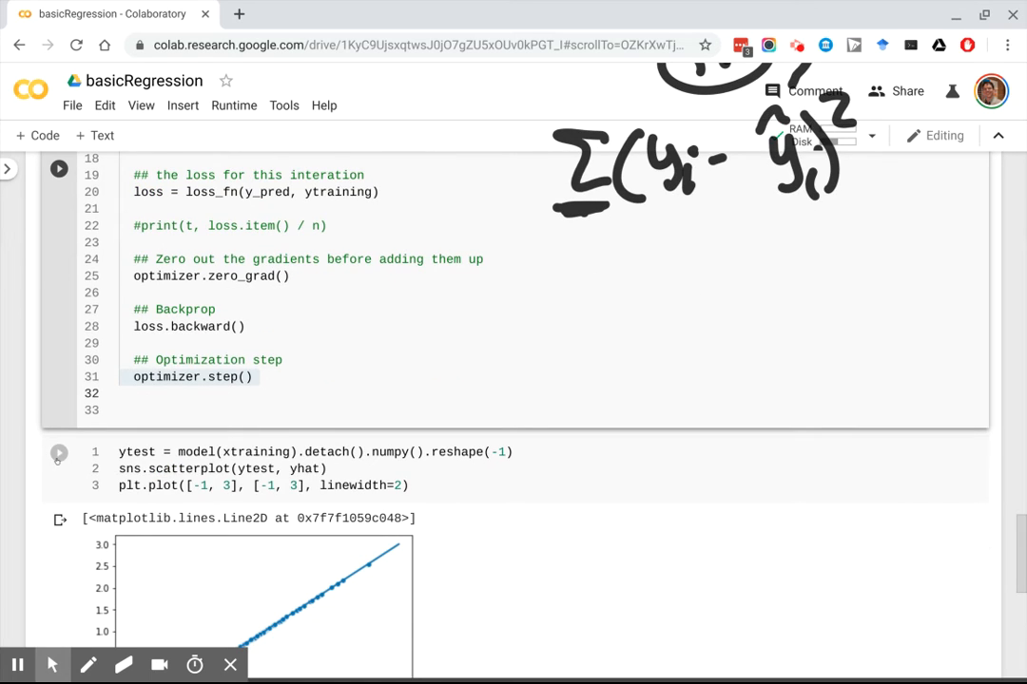
left_click(58, 452)
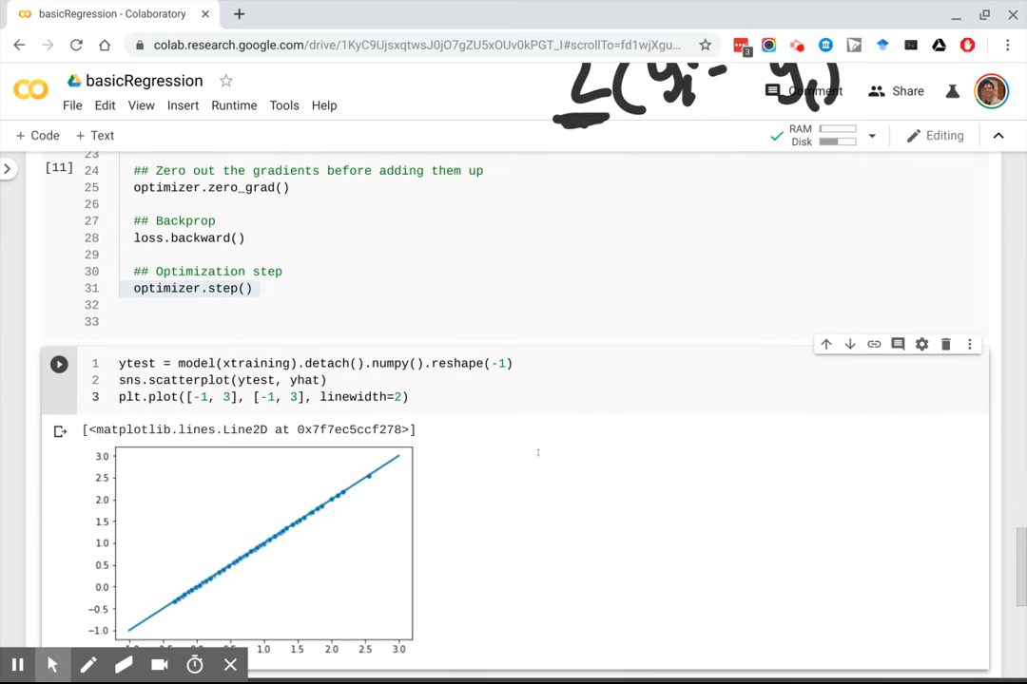
scroll("down", 3)
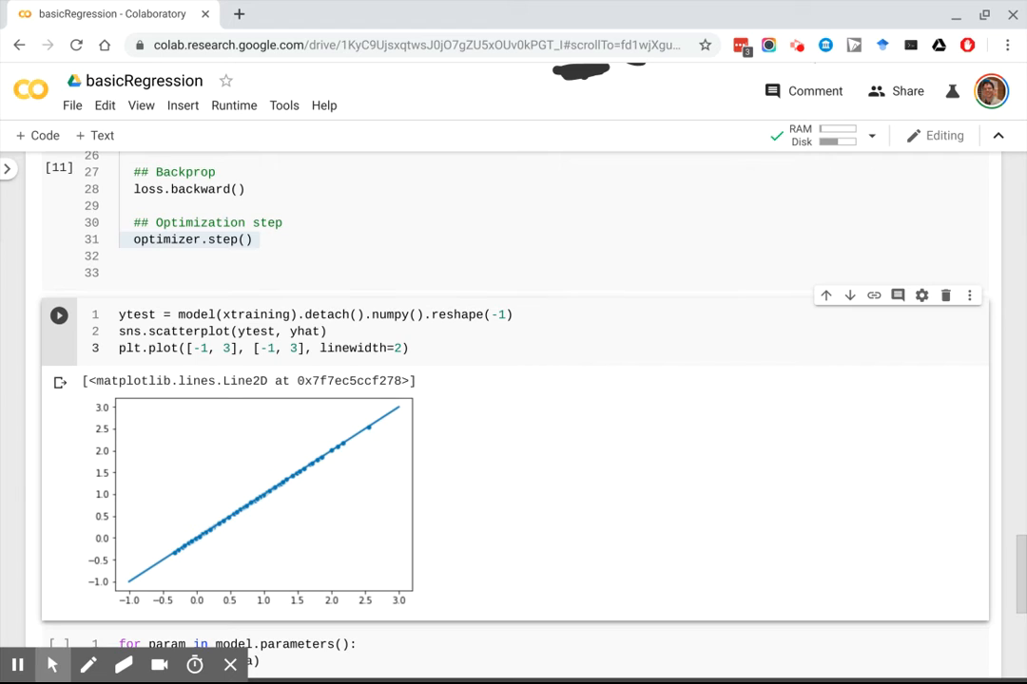
mouse_move(529, 452)
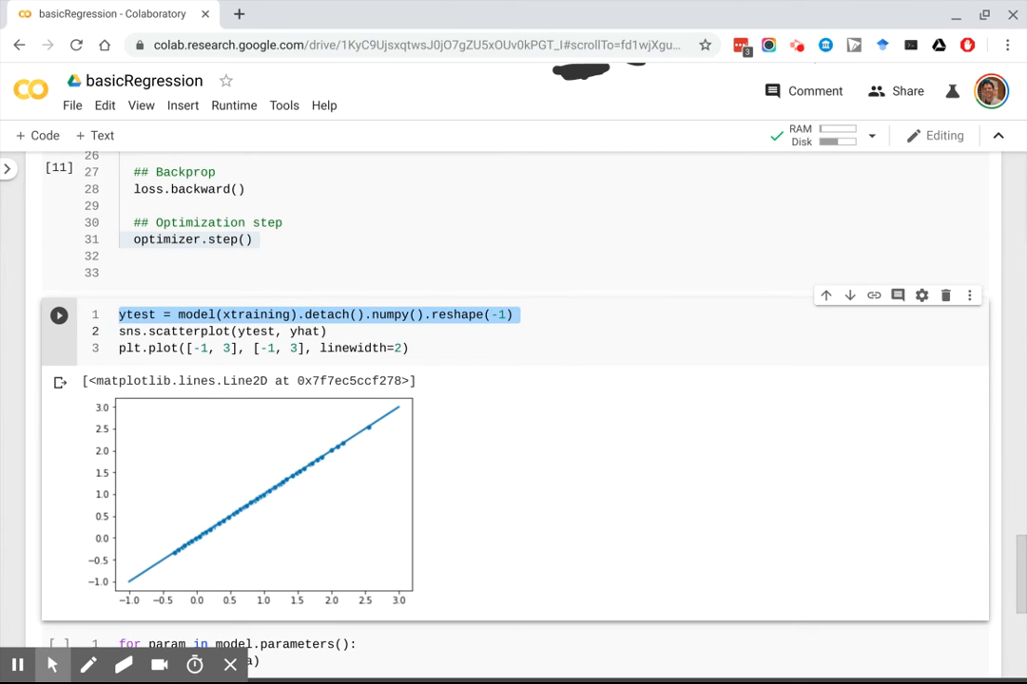
left_click(121, 331)
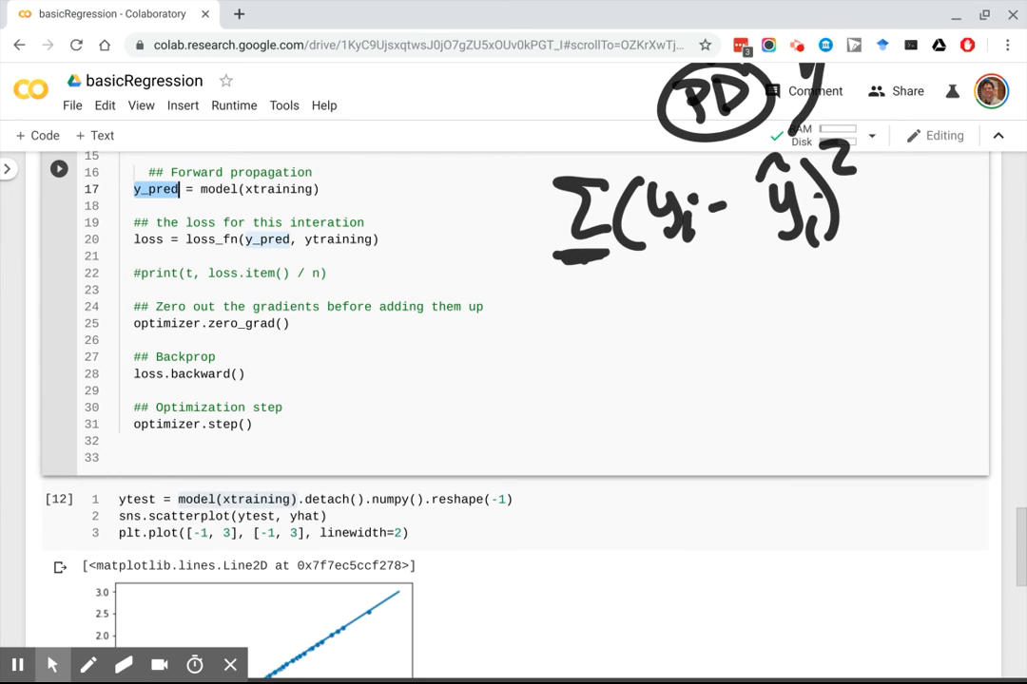
scroll("down", 3)
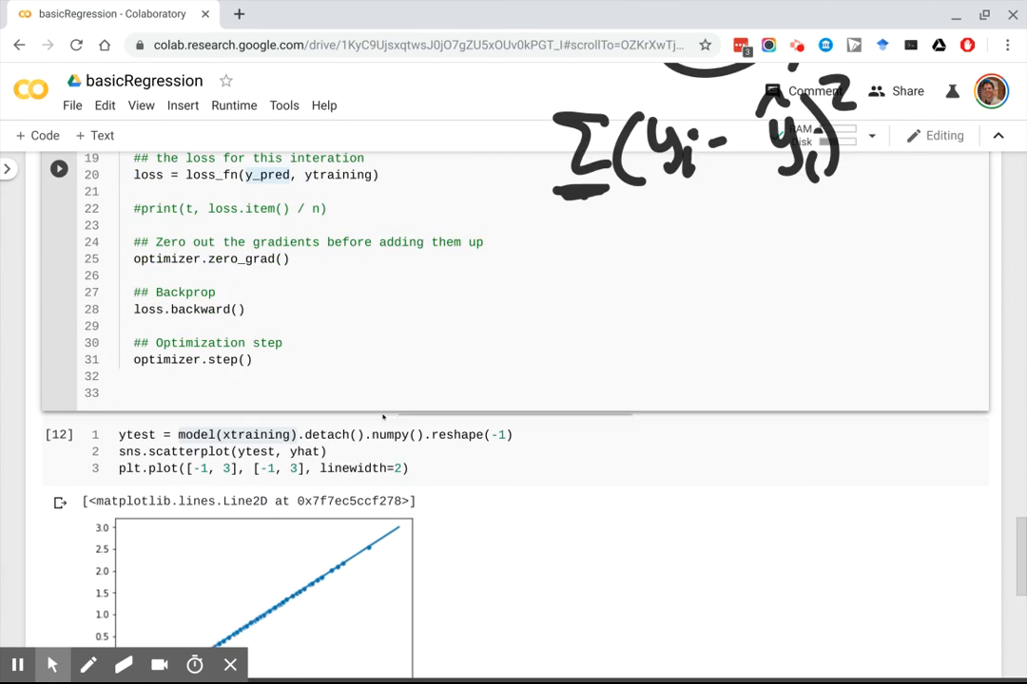
scroll("down", 3)
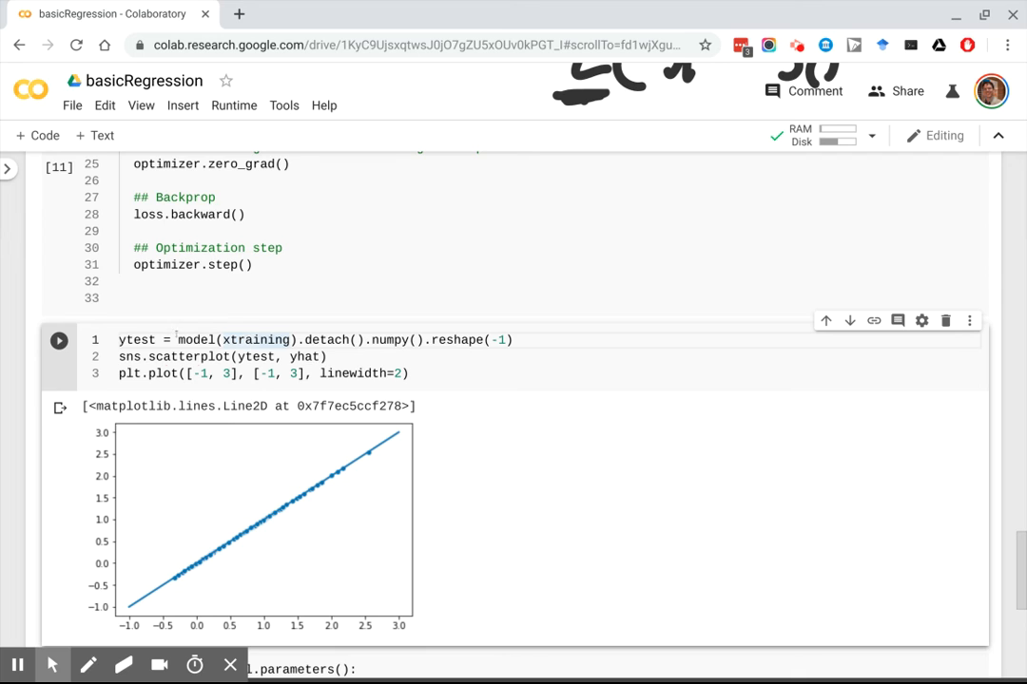
double_click(236, 340)
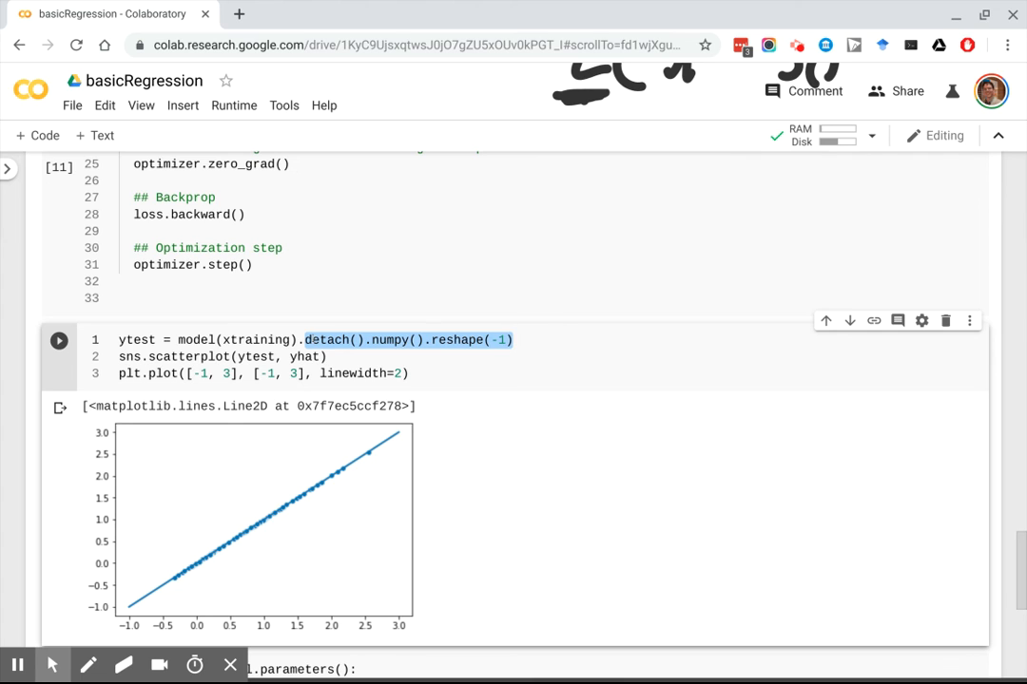
left_click(306, 340)
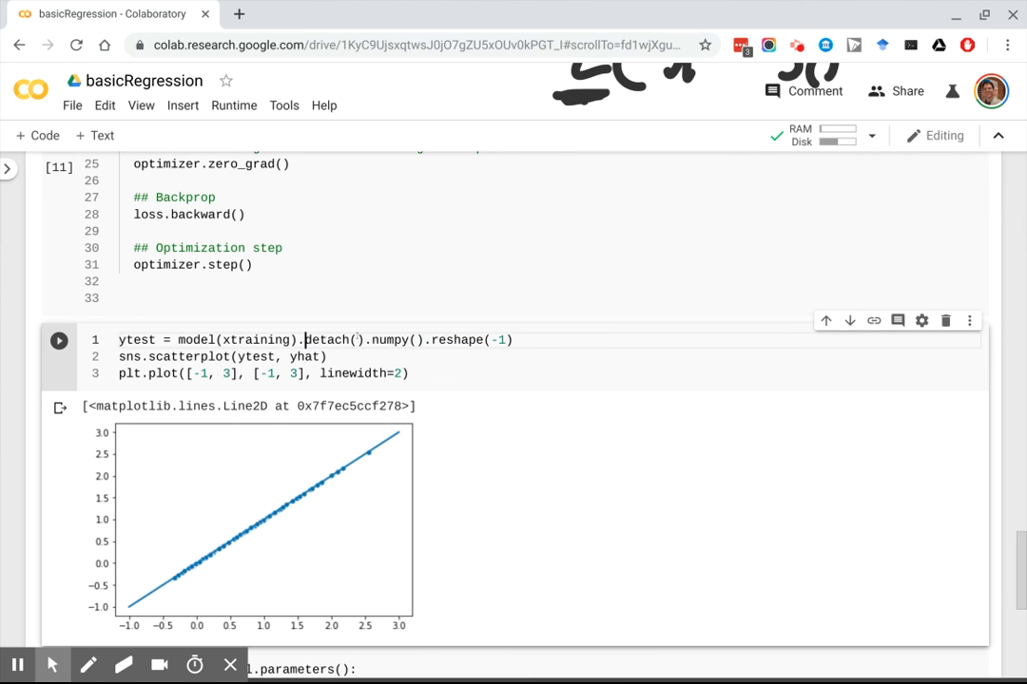
double_click(327, 340)
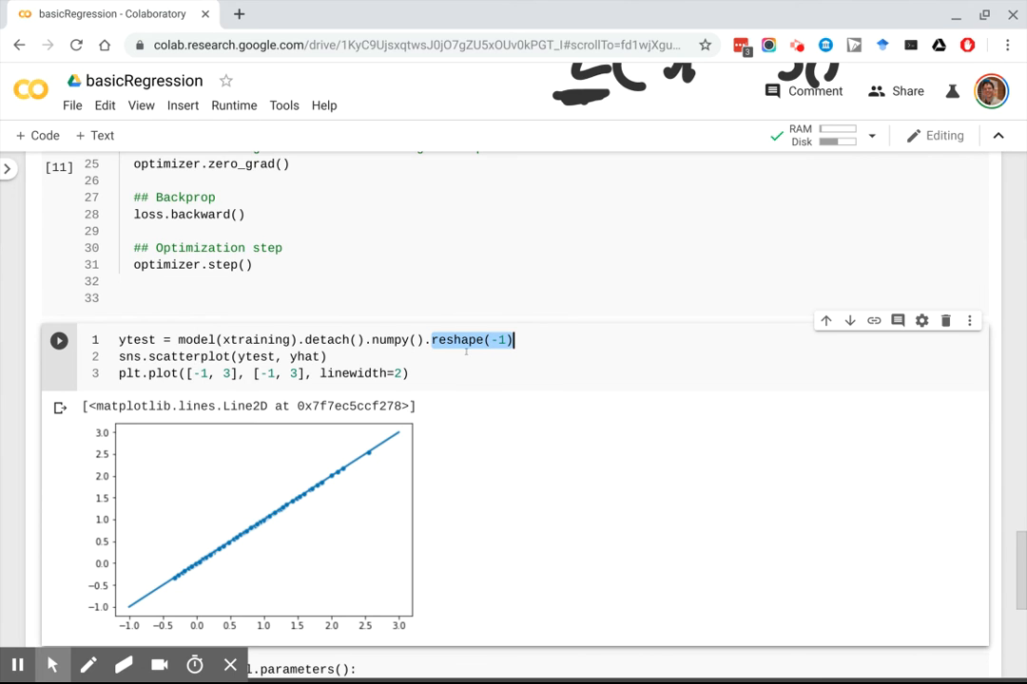
double_click(189, 356)
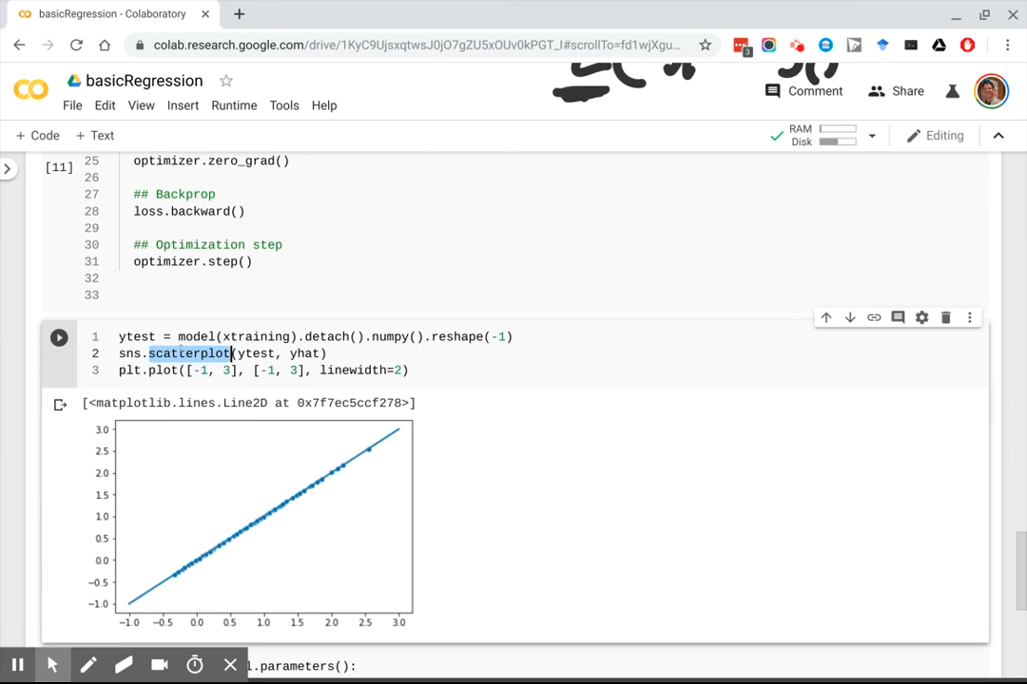
- Scroll to the predictions-versus-OLS scatterplot with points on the identity line
scroll("down", 3)
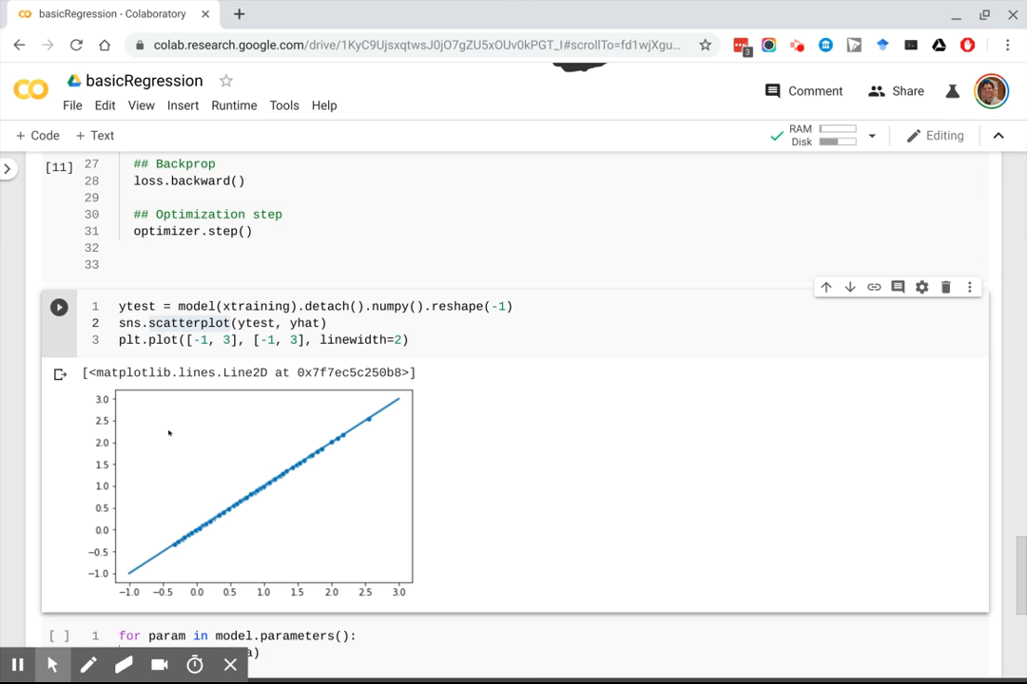
mouse_move(292, 479)
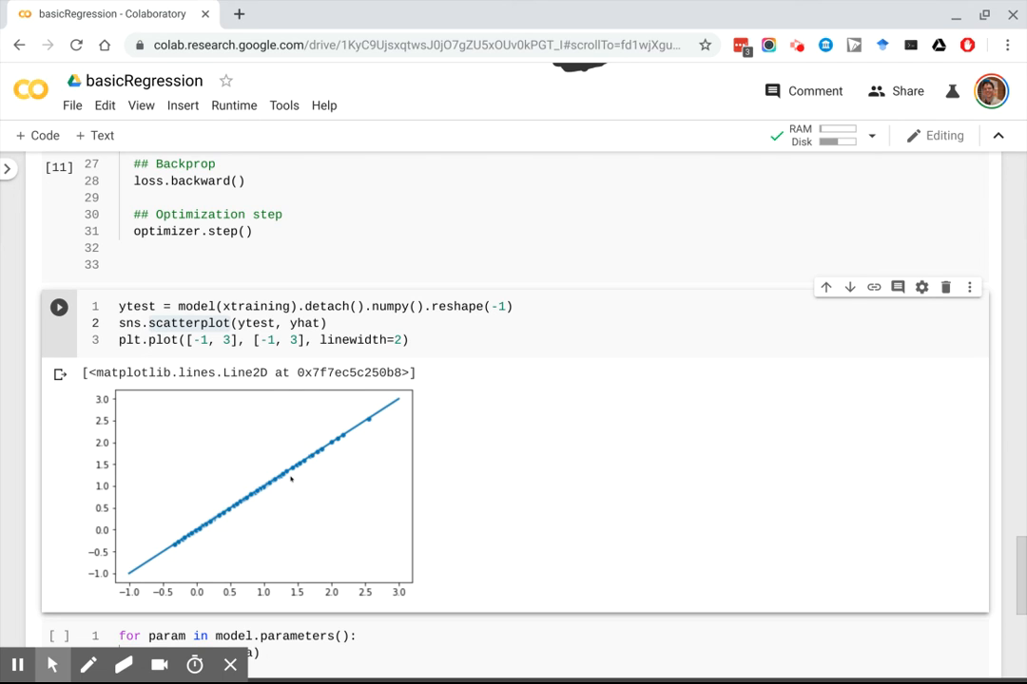
mouse_move(264, 495)
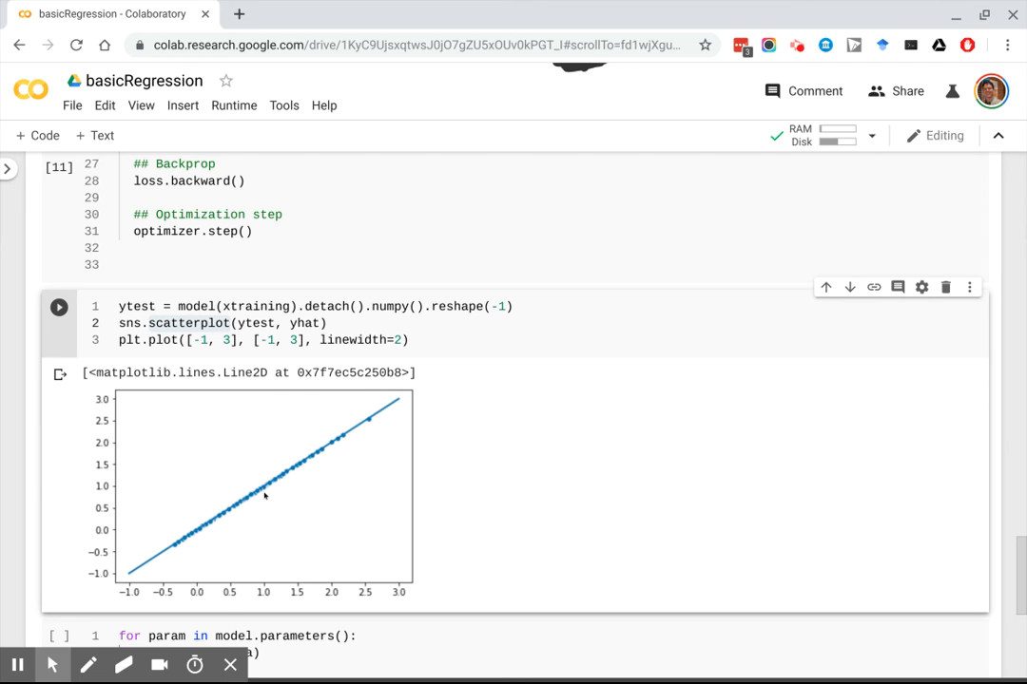